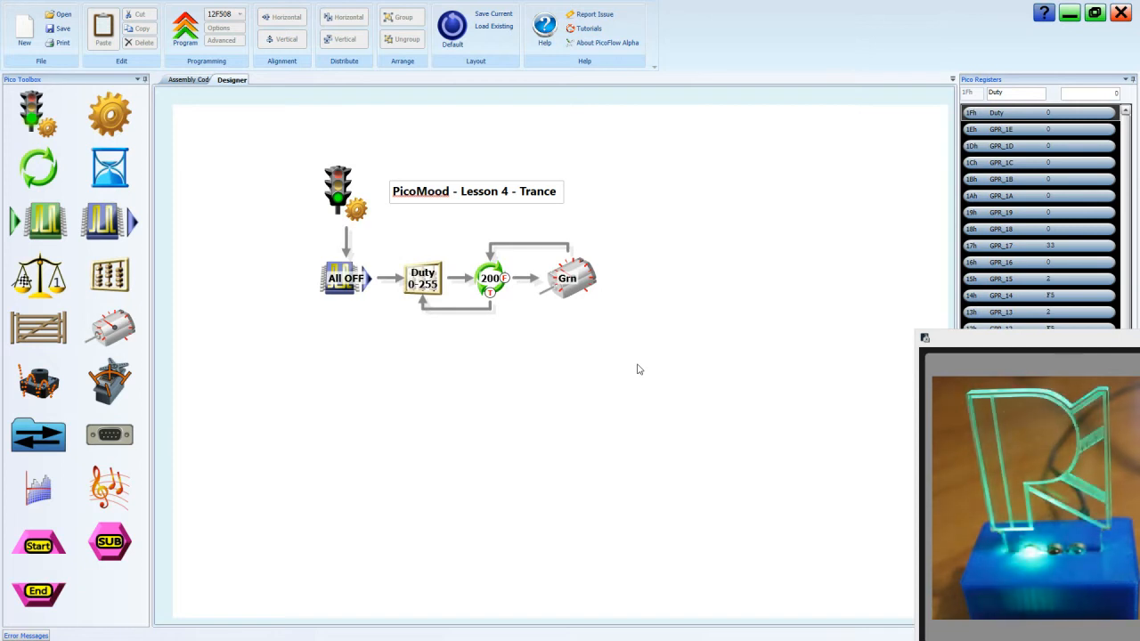
mouse_move(580, 294)
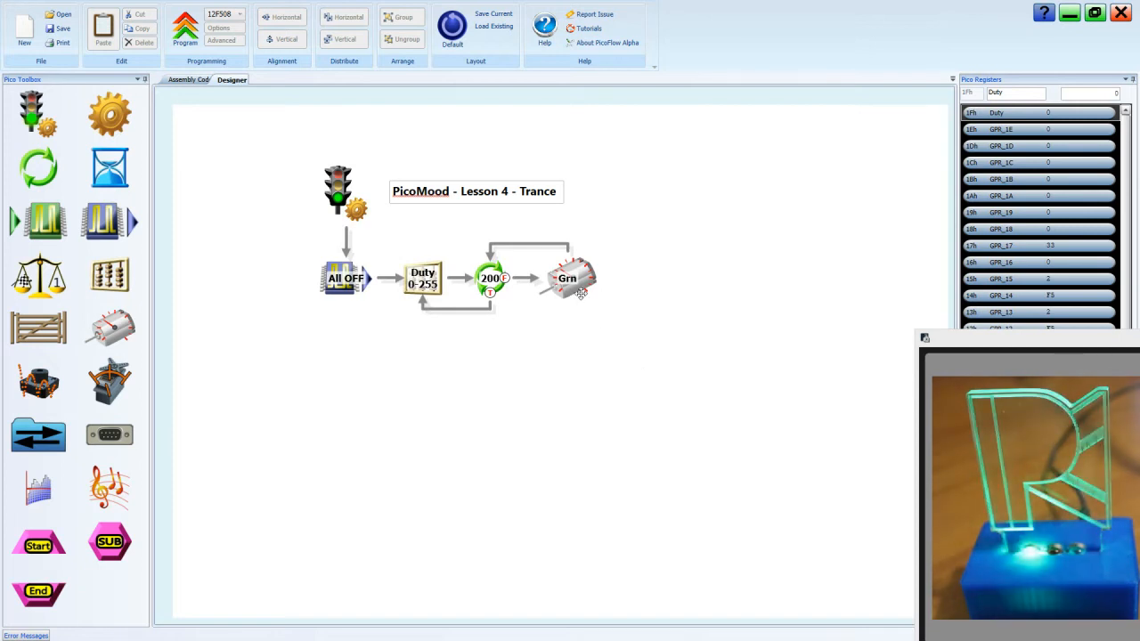
Choose the Sine Wave preset for the lookup table after trying Linear
left_click(567, 278)
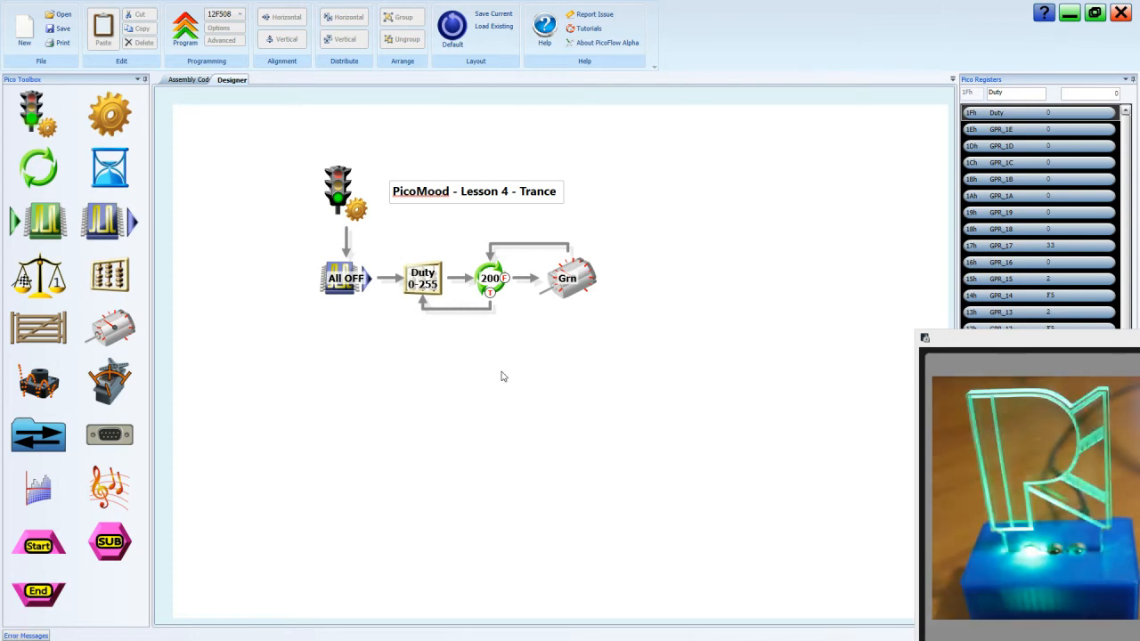
mouse_move(235, 408)
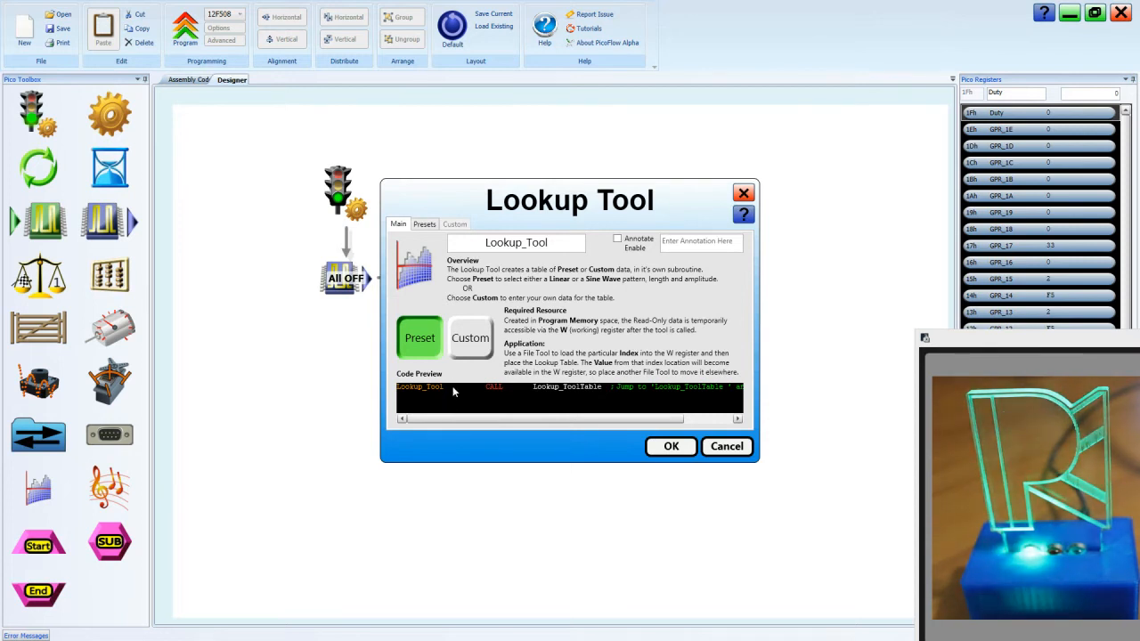
mouse_move(454, 383)
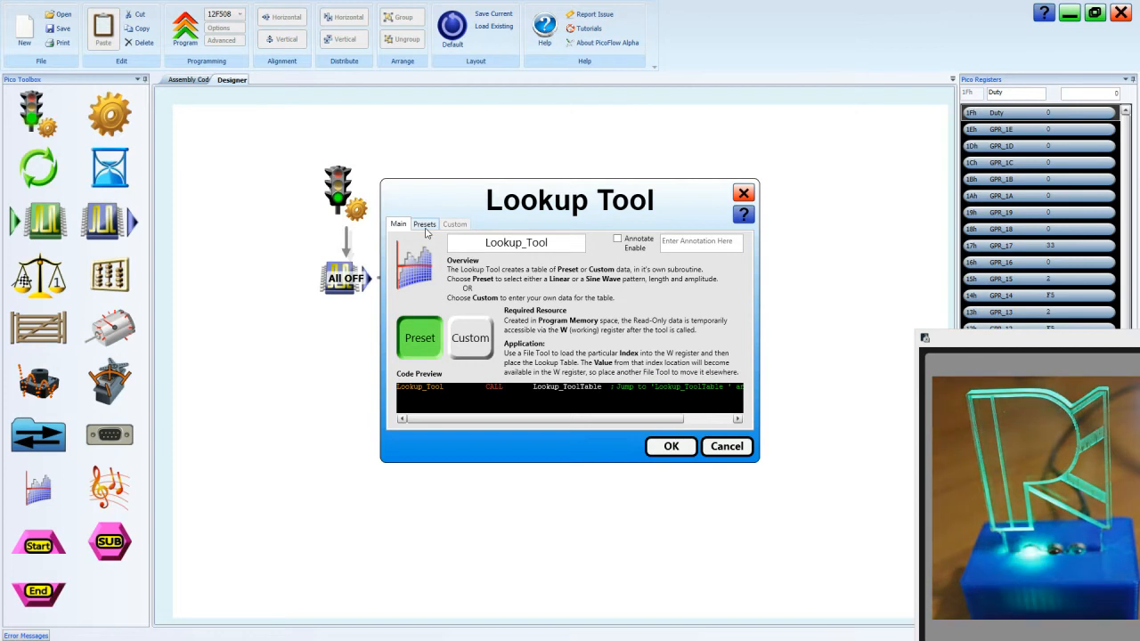
left_click(424, 225)
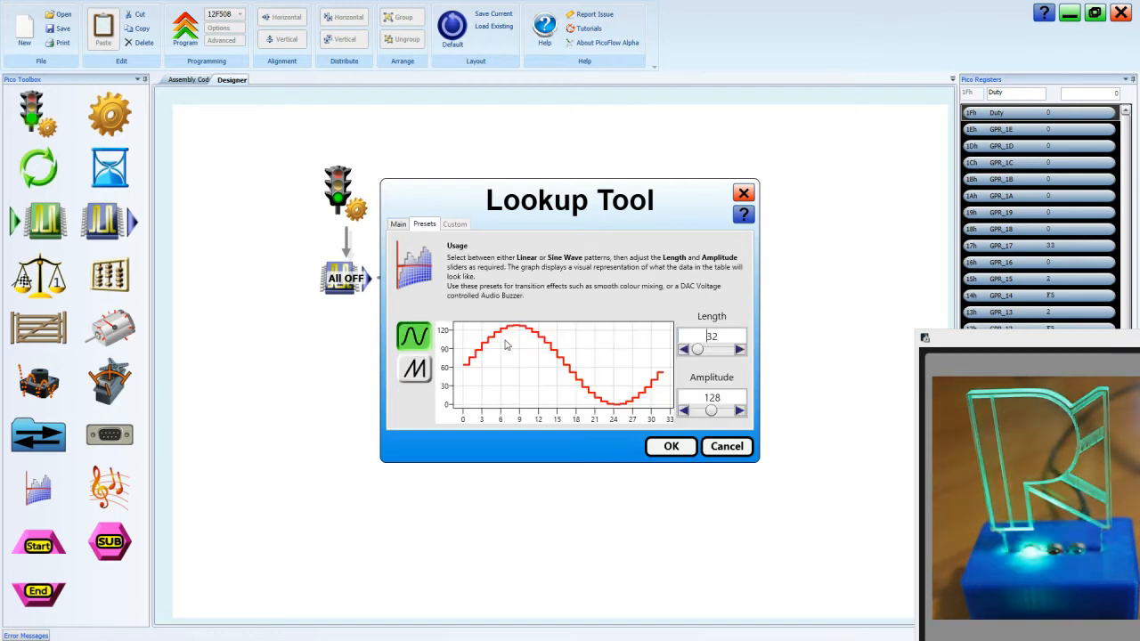
left_click(413, 369)
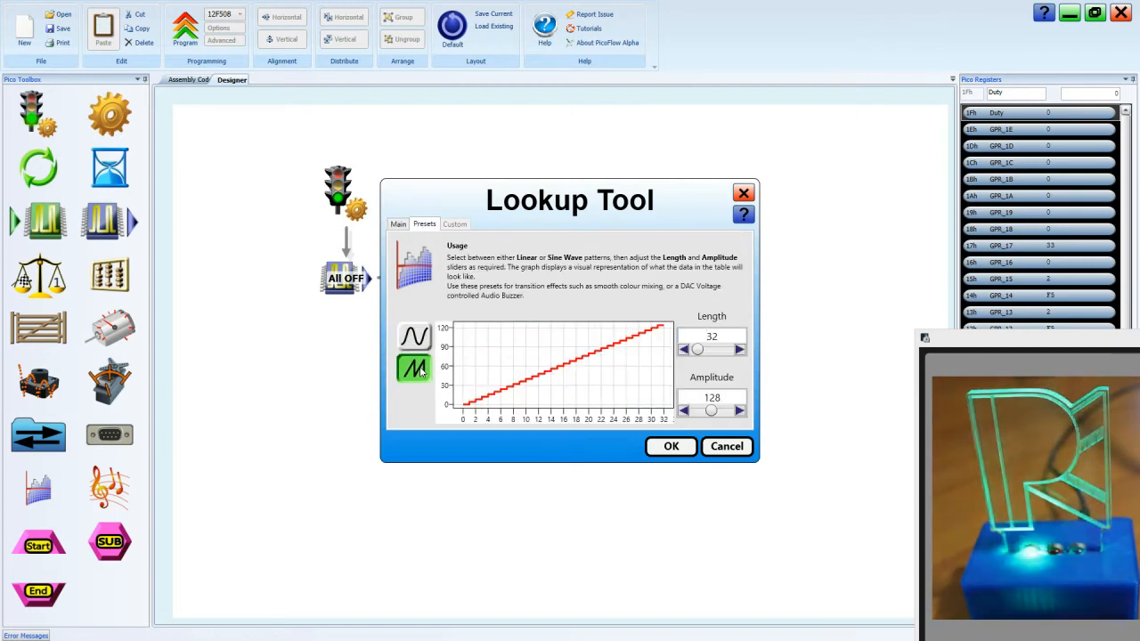
left_click(414, 337)
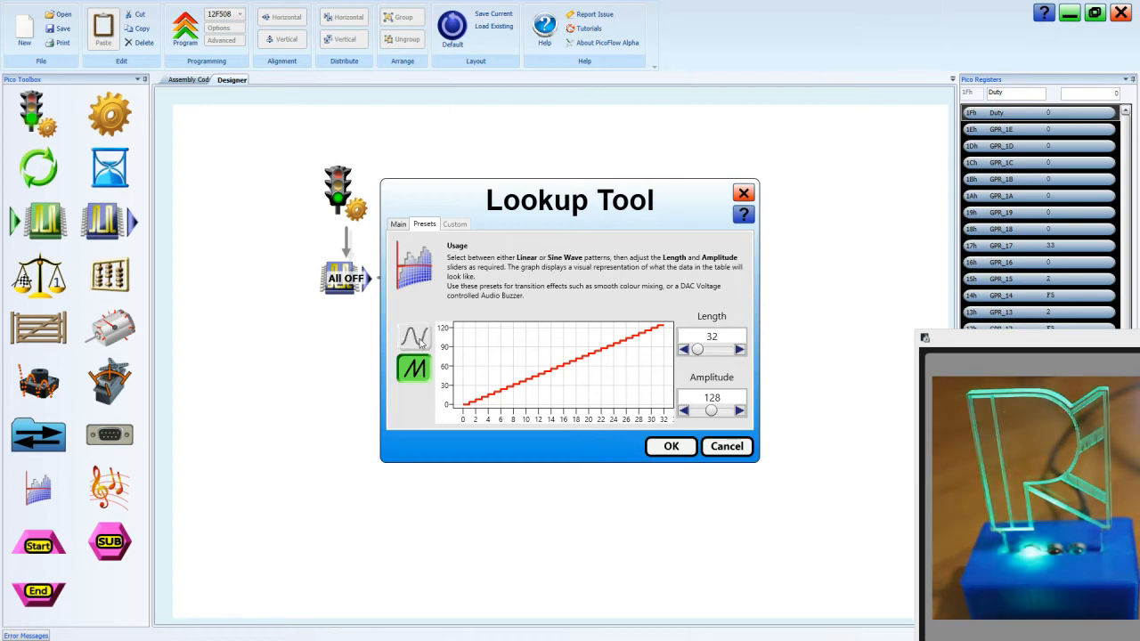
left_click(414, 335)
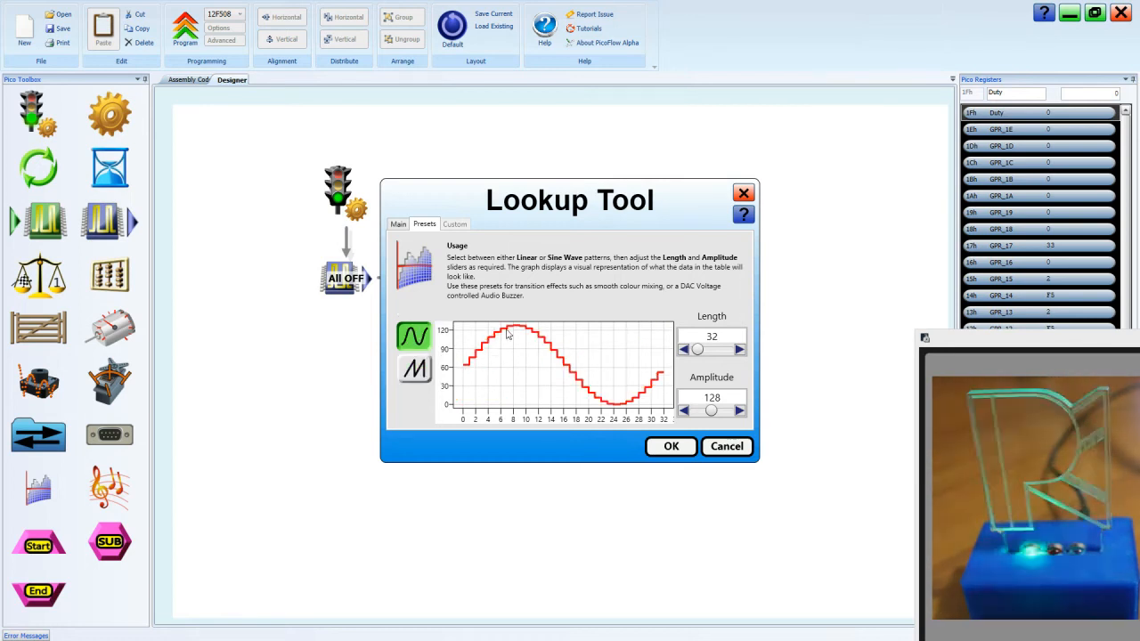
mouse_move(666, 369)
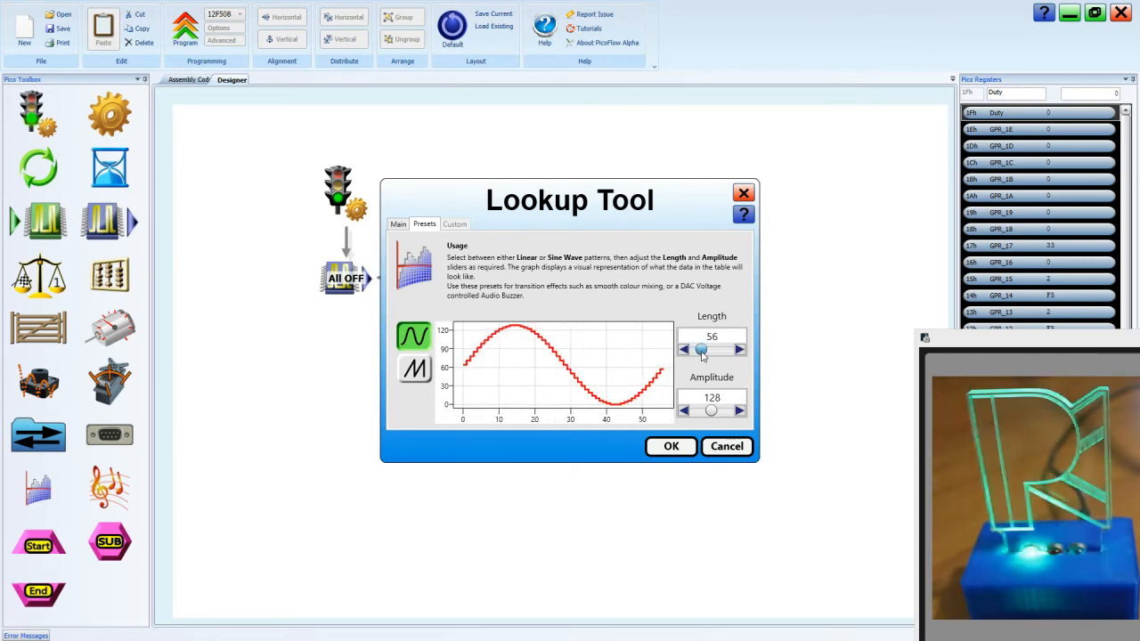
Adjust the sine table's Length slider, leaving 16 entries at amplitude 128
left_click(741, 349)
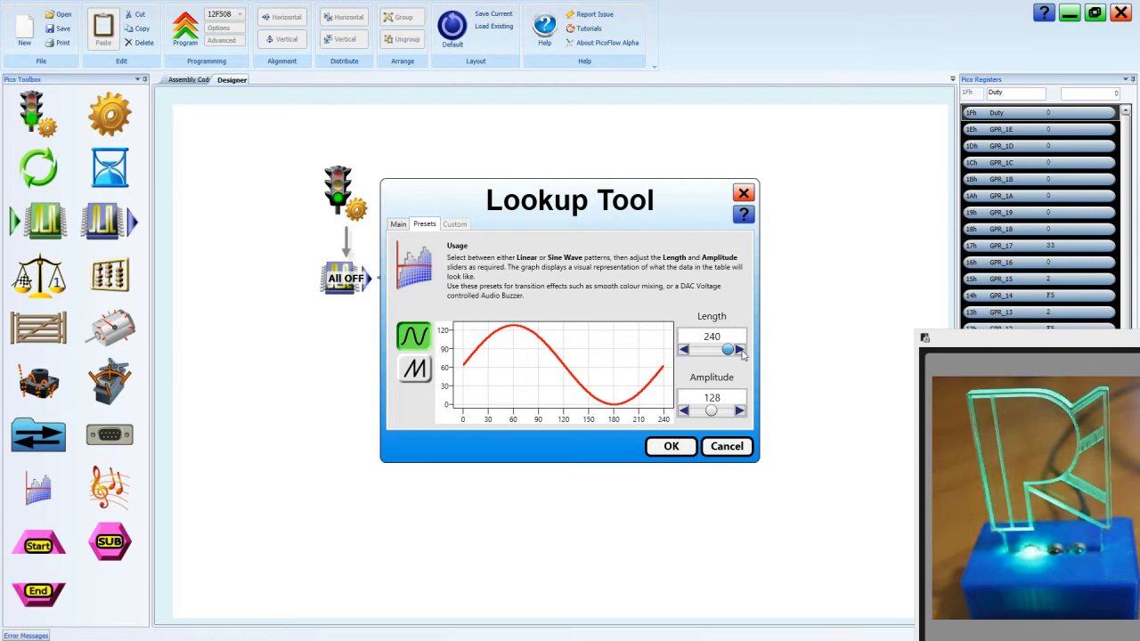
left_click_drag(728, 348, 693, 347)
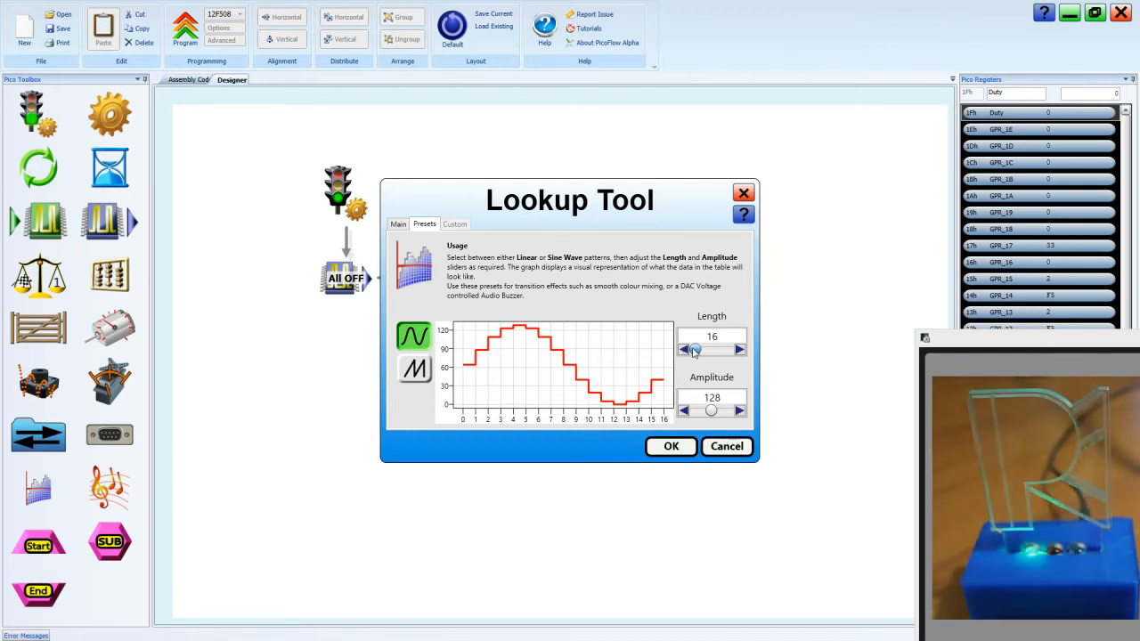
Set the sine table to 240 steps at amplitude 255 and confirm the lookup block
left_click(741, 348)
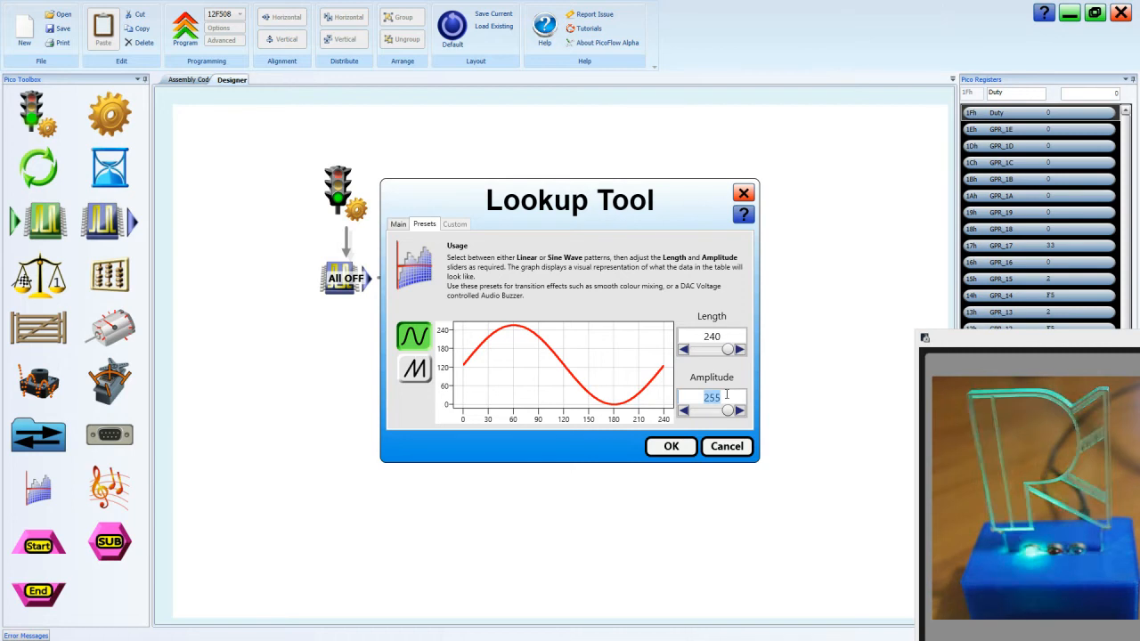
left_click(670, 445)
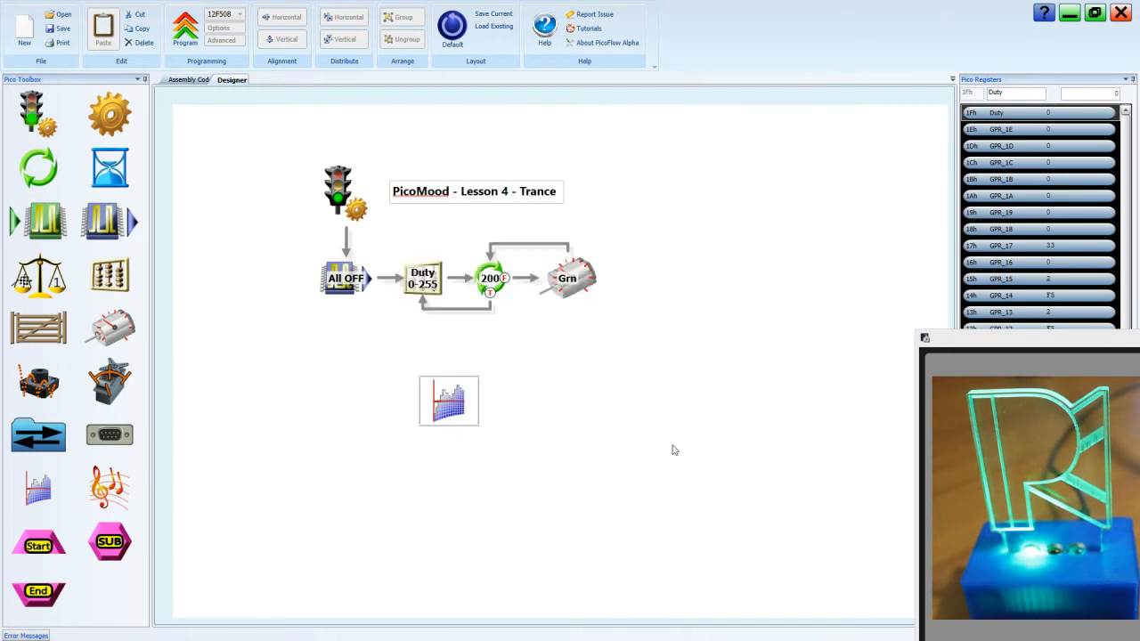
mouse_move(367, 338)
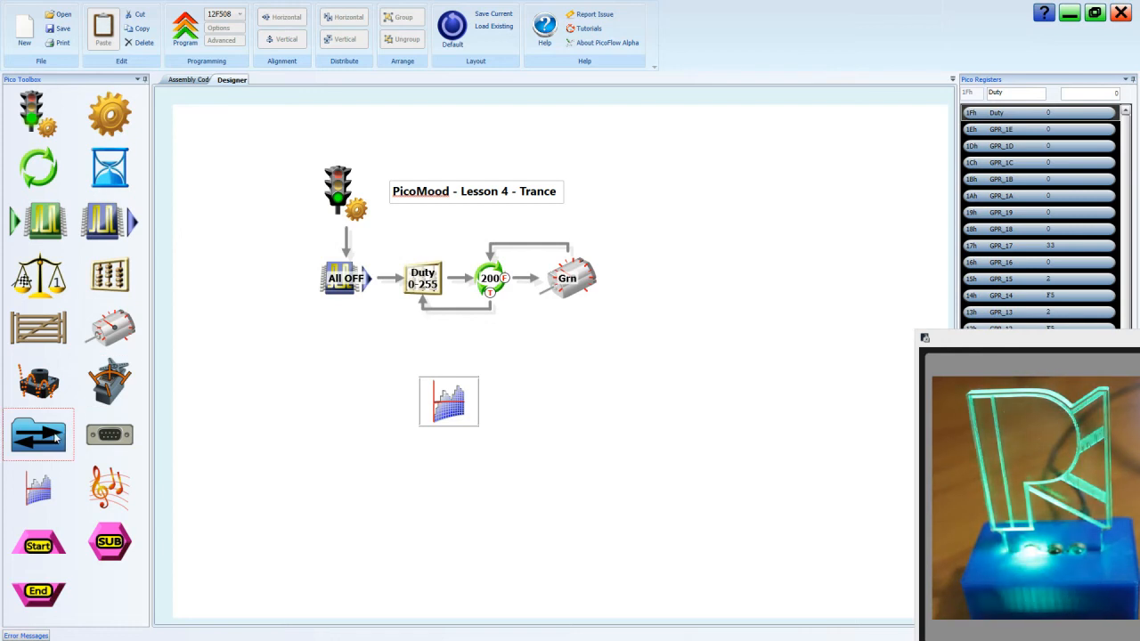
Place register blocks on both sides of the sine lookup, linked in a row
left_click_drag(40, 434, 385, 401)
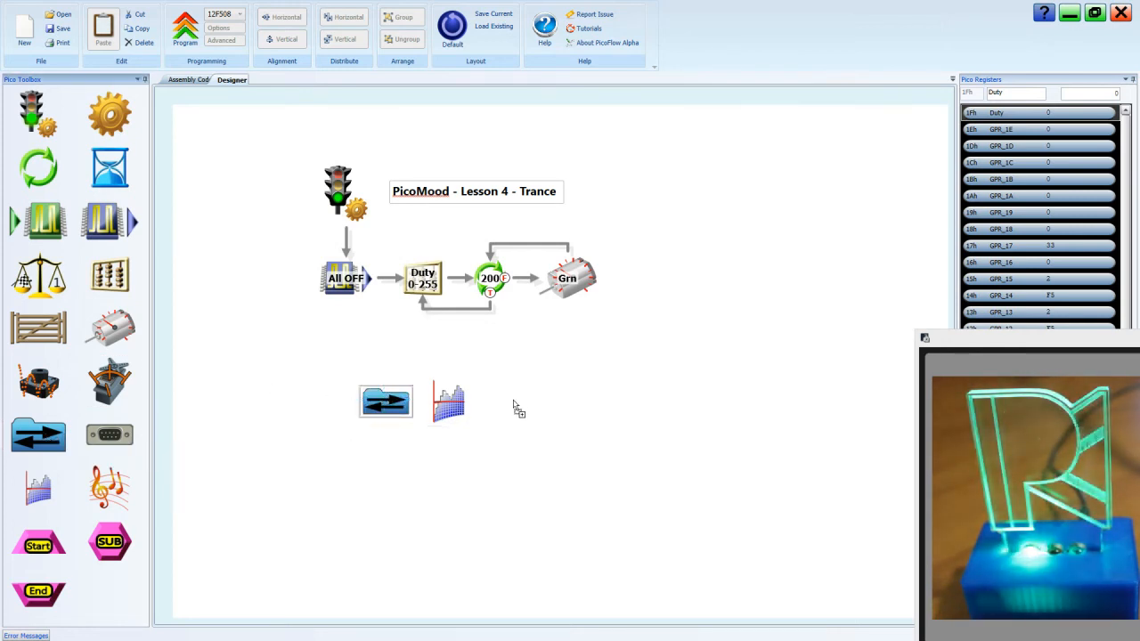
mouse_move(506, 410)
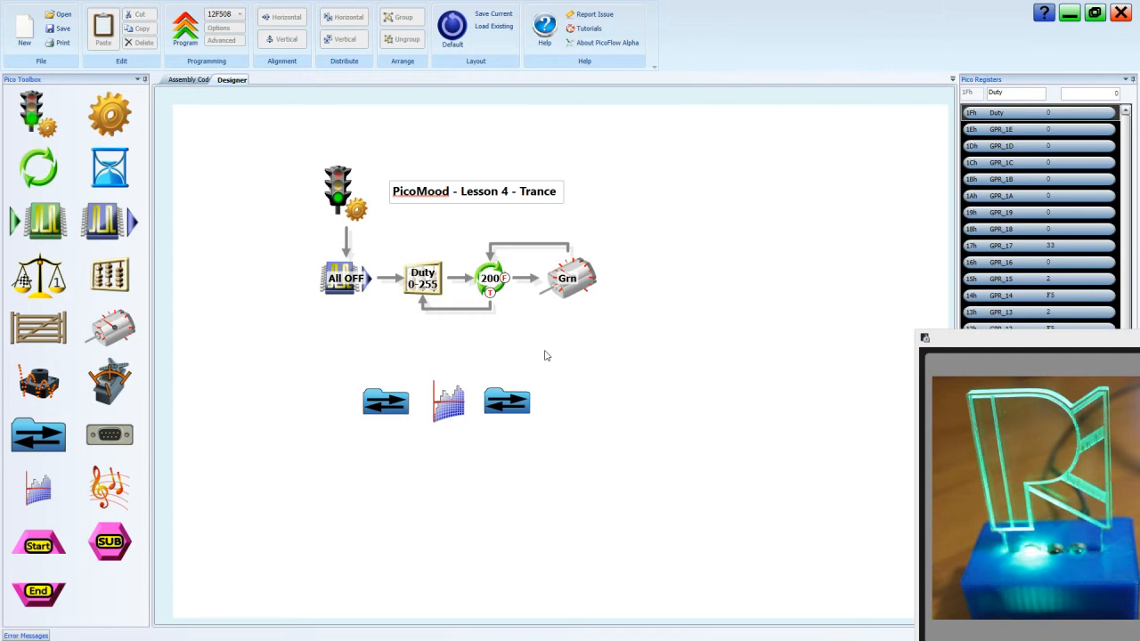
left_click(385, 403)
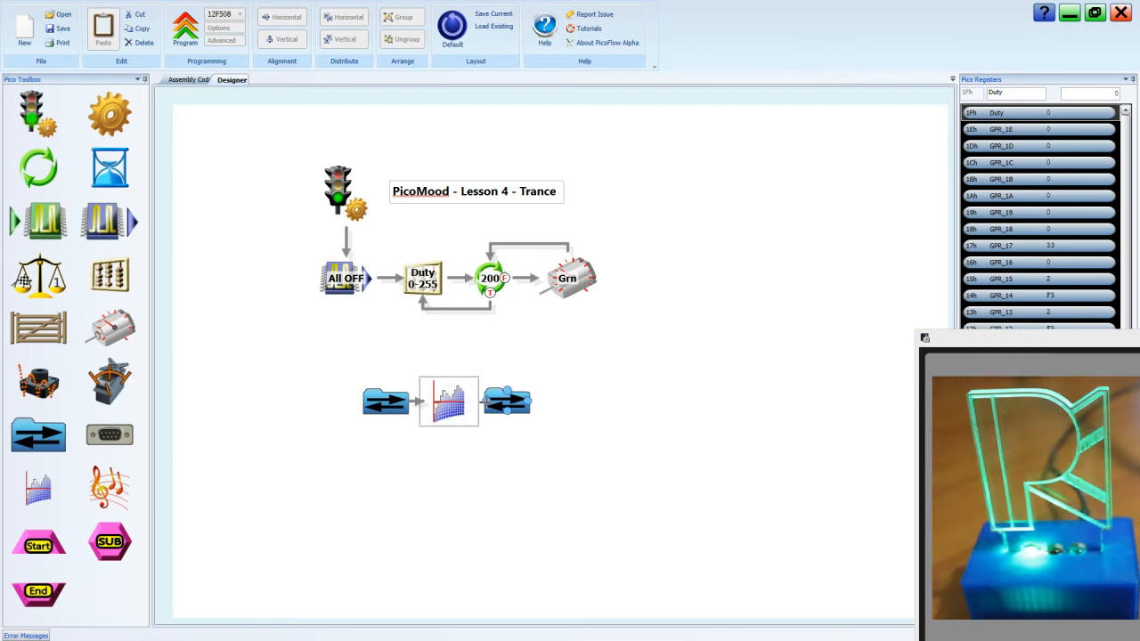
left_click(513, 400)
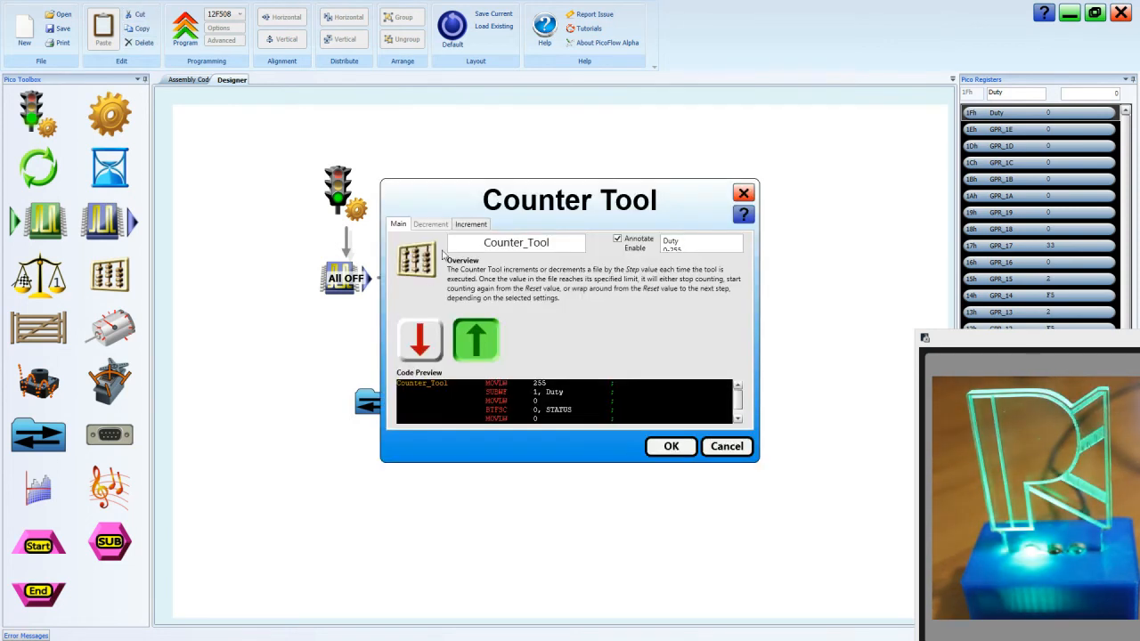
Make the counter increment 0 to 239 with rollover, stored in the Counter file
left_click(471, 225)
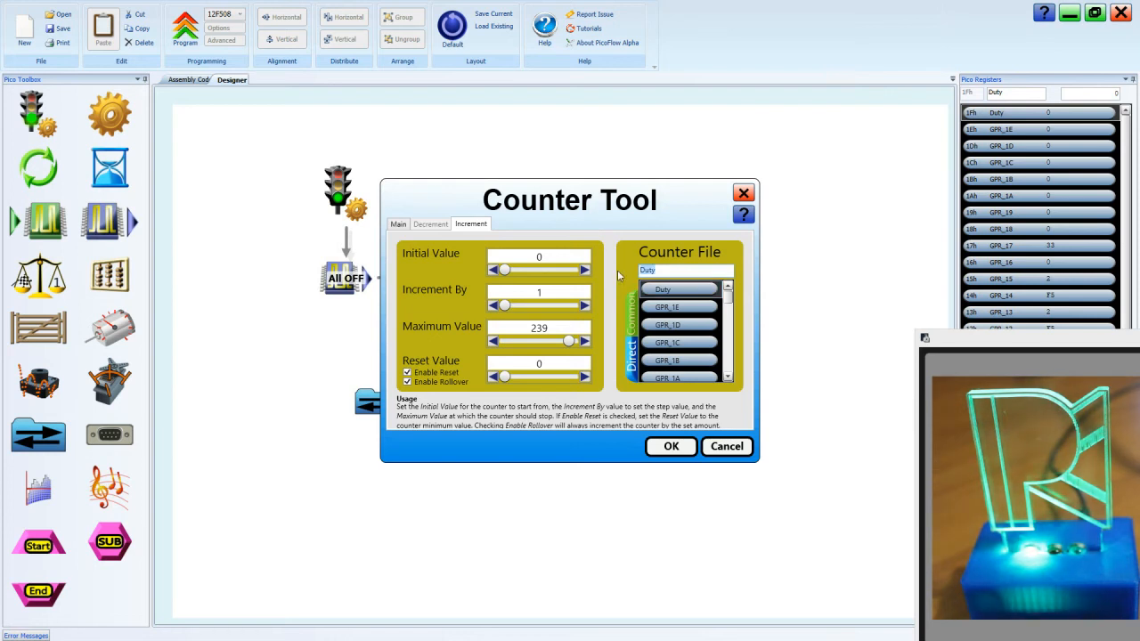
type("Counter")
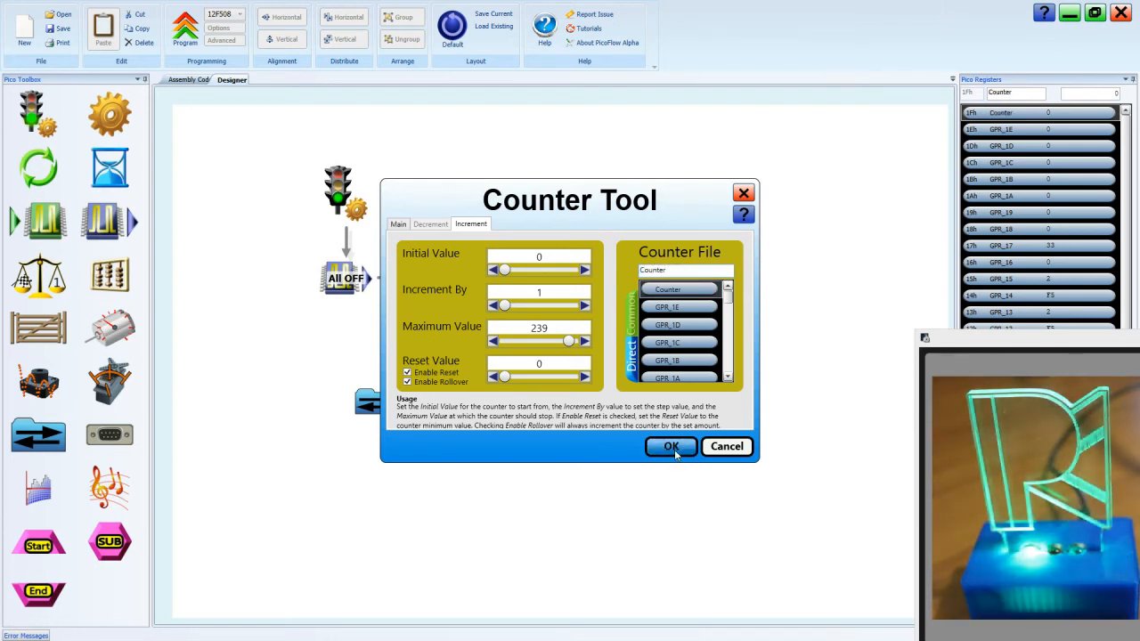
left_click(670, 445)
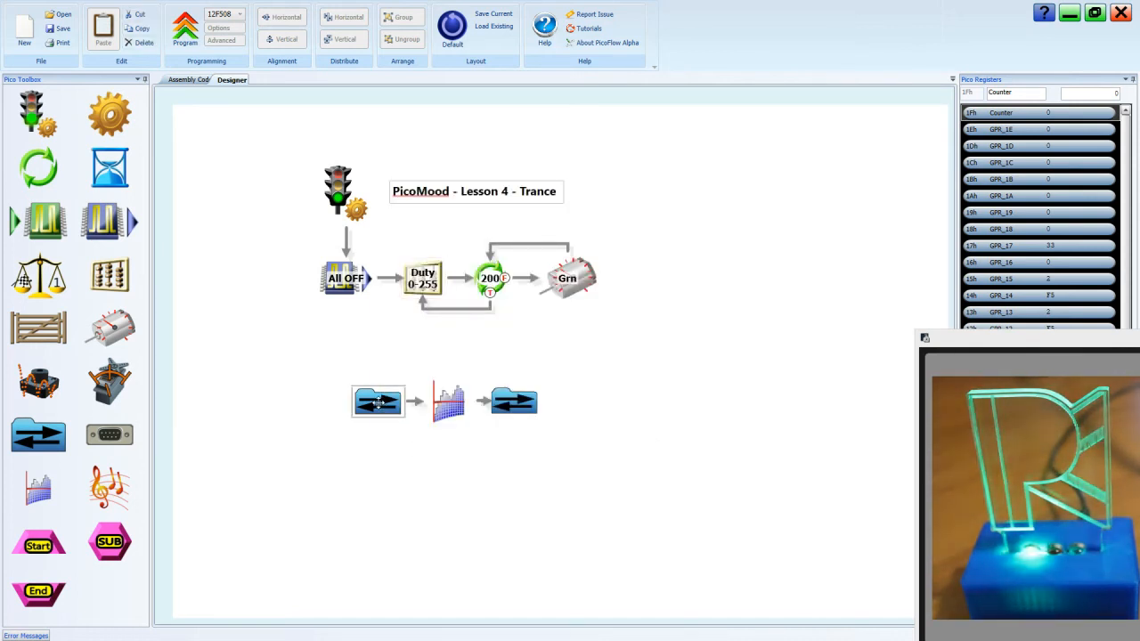
Set the first lower-row block to copy the Counter register into W
double_click(377, 401)
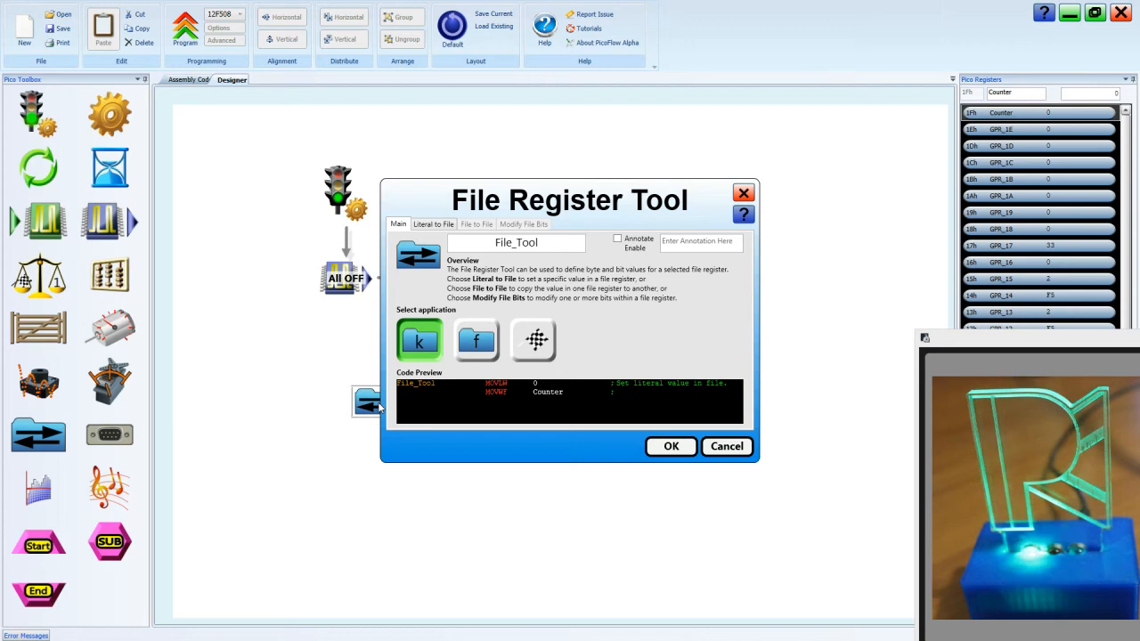
left_click(475, 340)
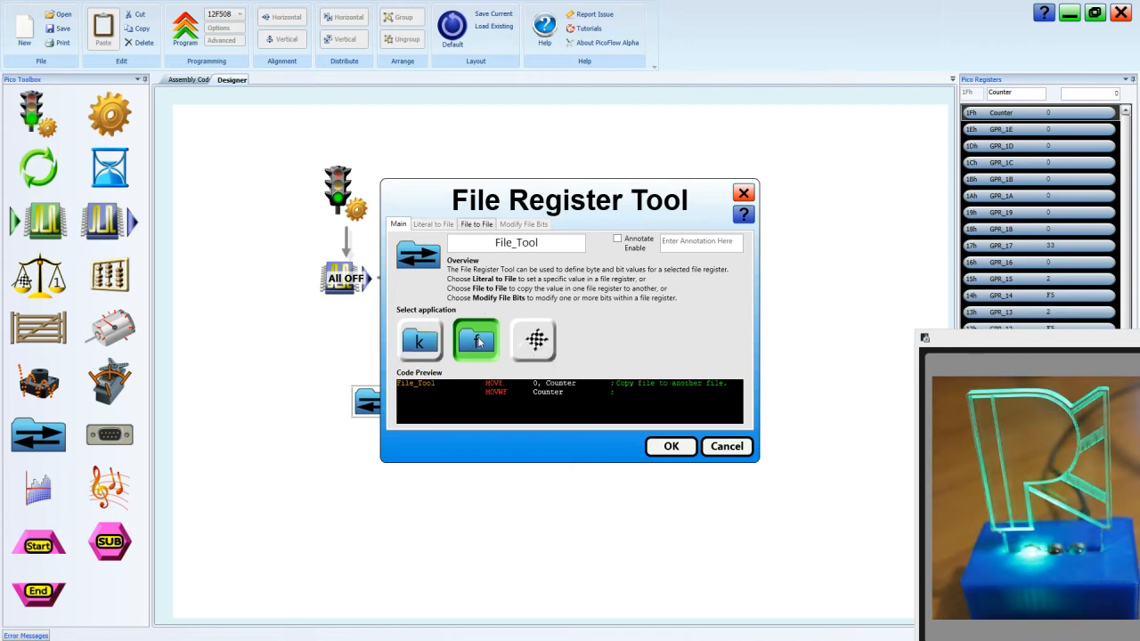
left_click(477, 225)
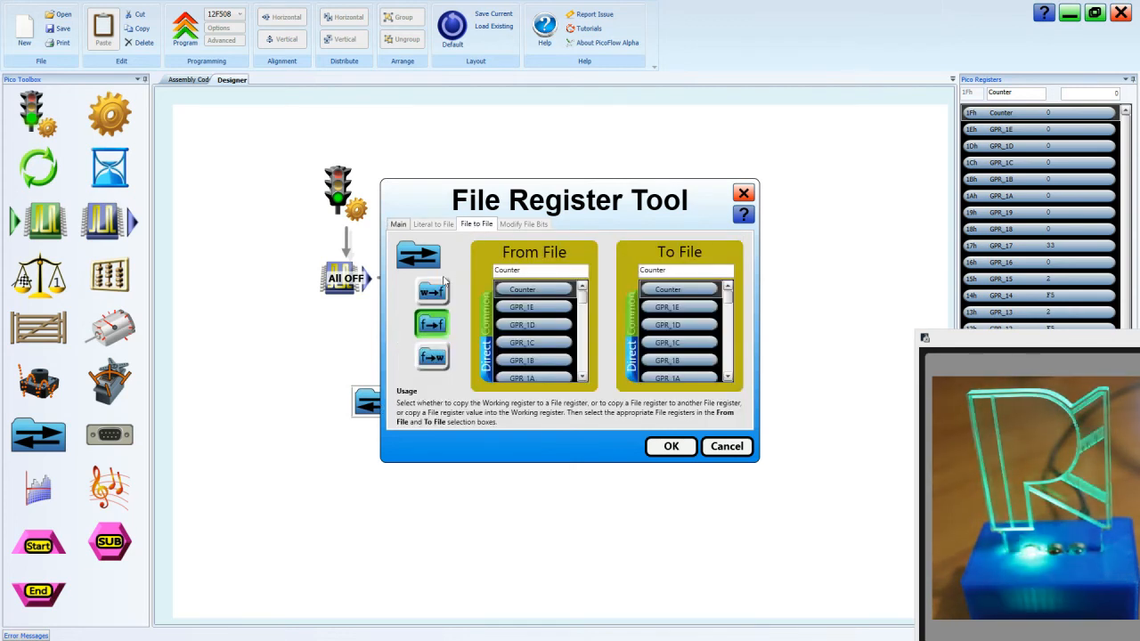
mouse_move(431, 356)
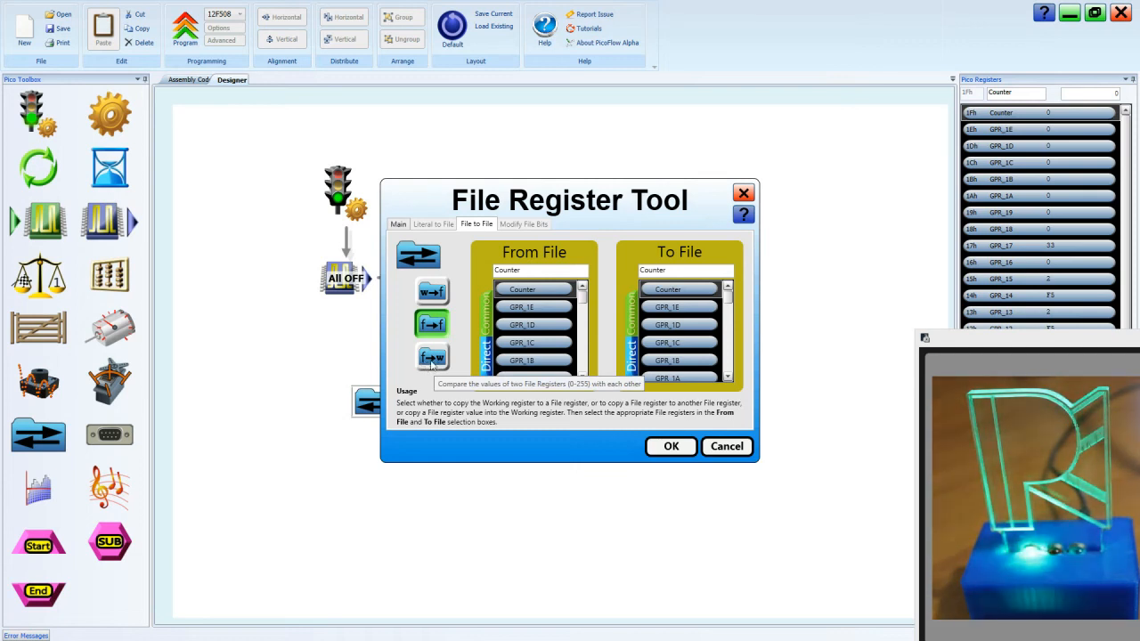
left_click(431, 358)
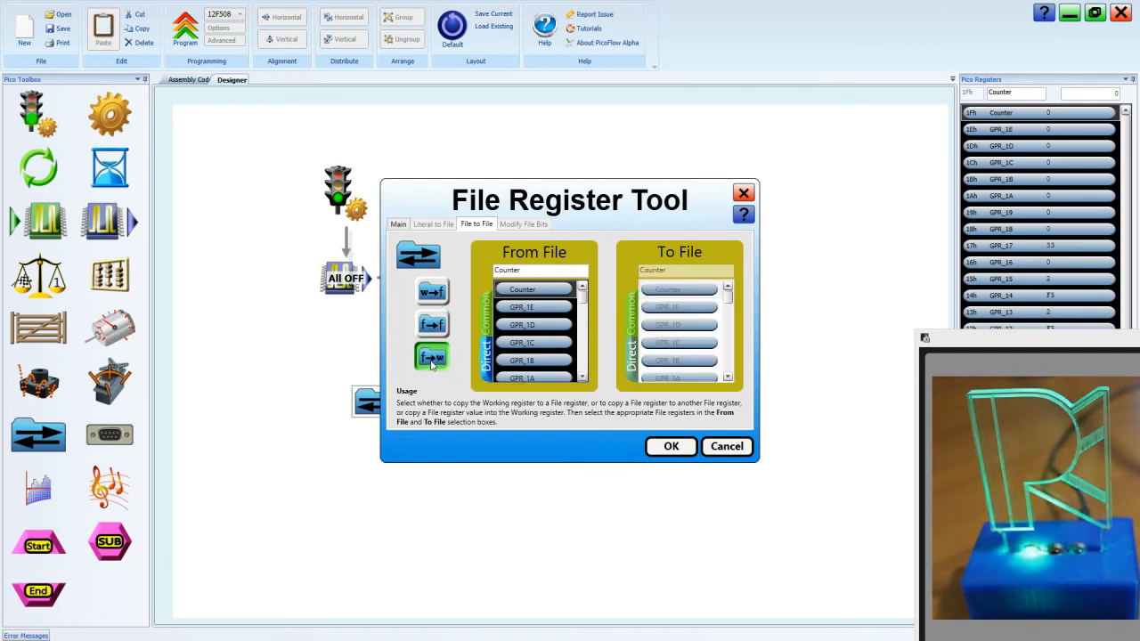
left_click(521, 289)
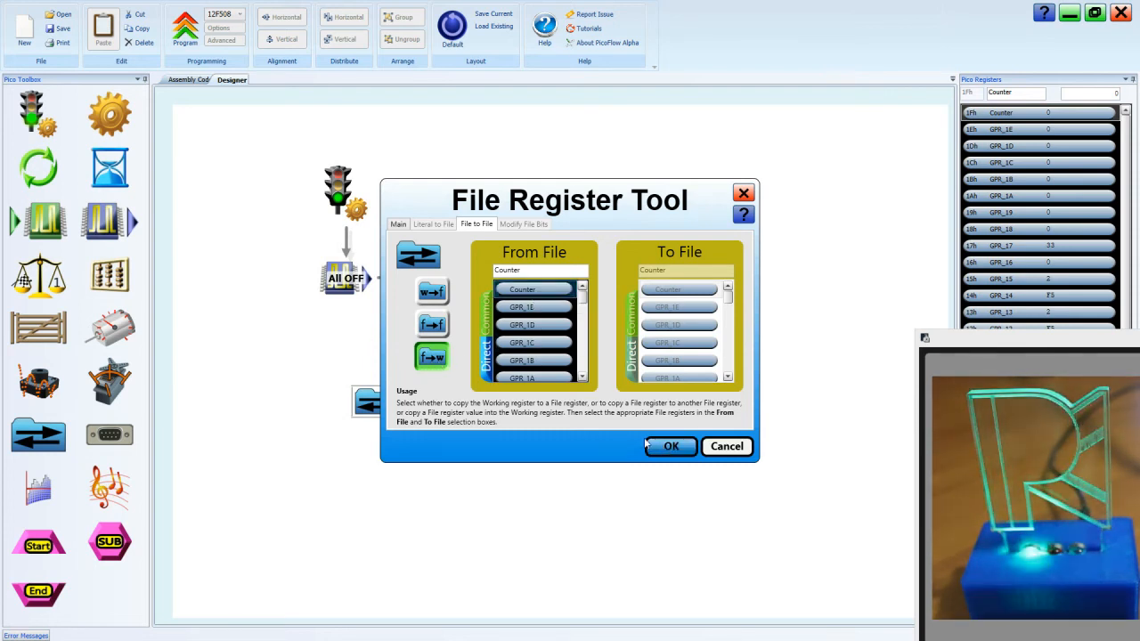
Annotate the block 'Counter ->W' and confirm its settings
left_click(399, 224)
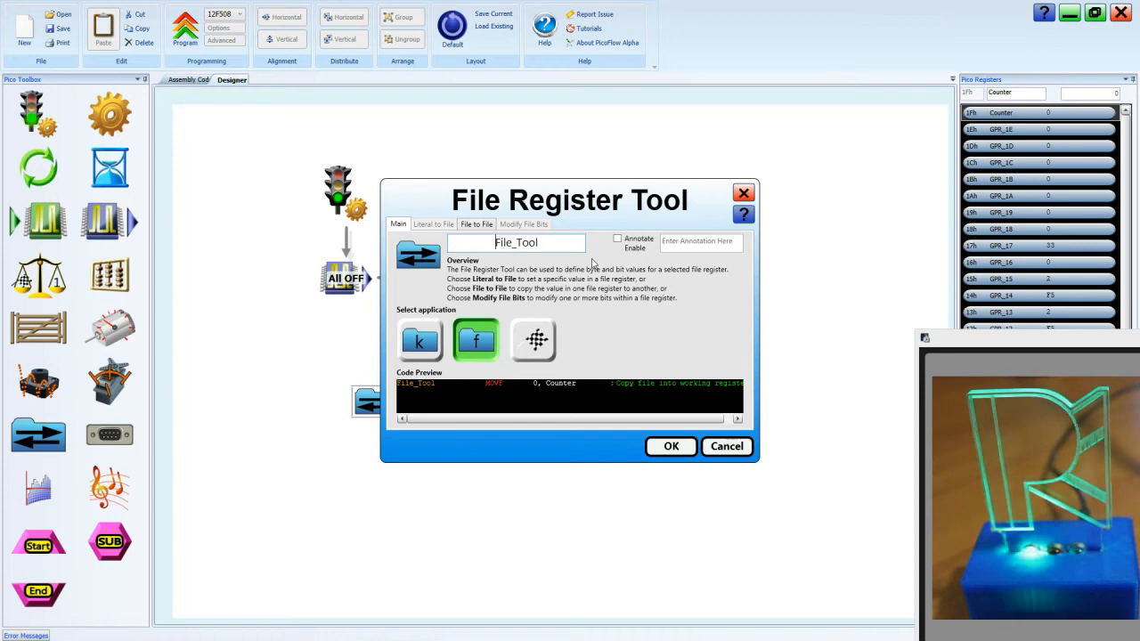
left_click(616, 238)
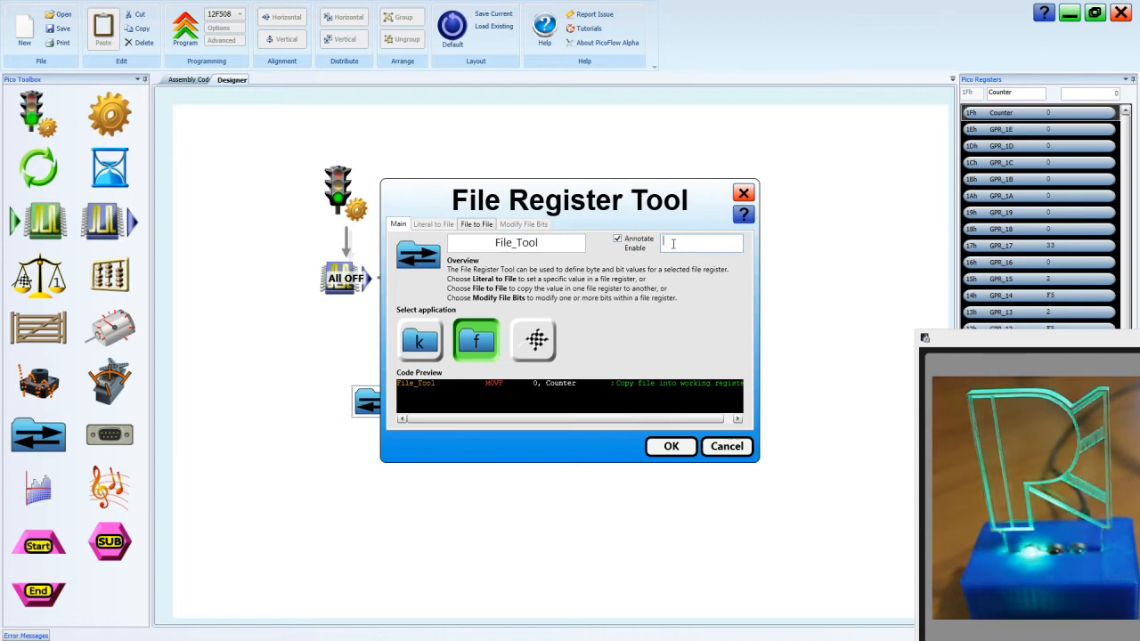
type("Counter")
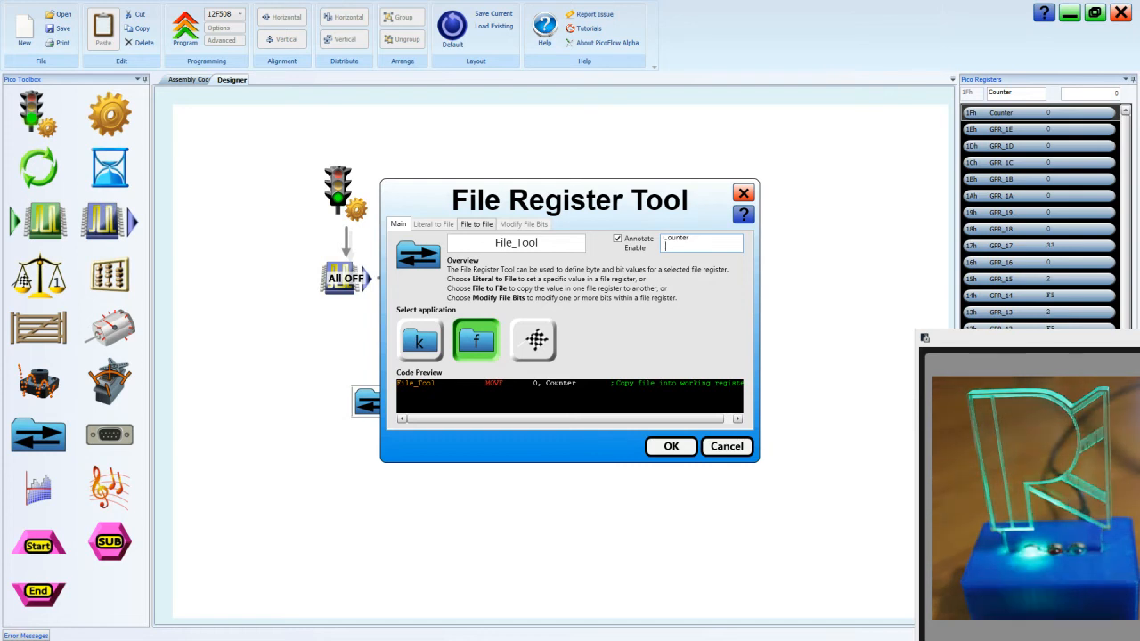
type("->W")
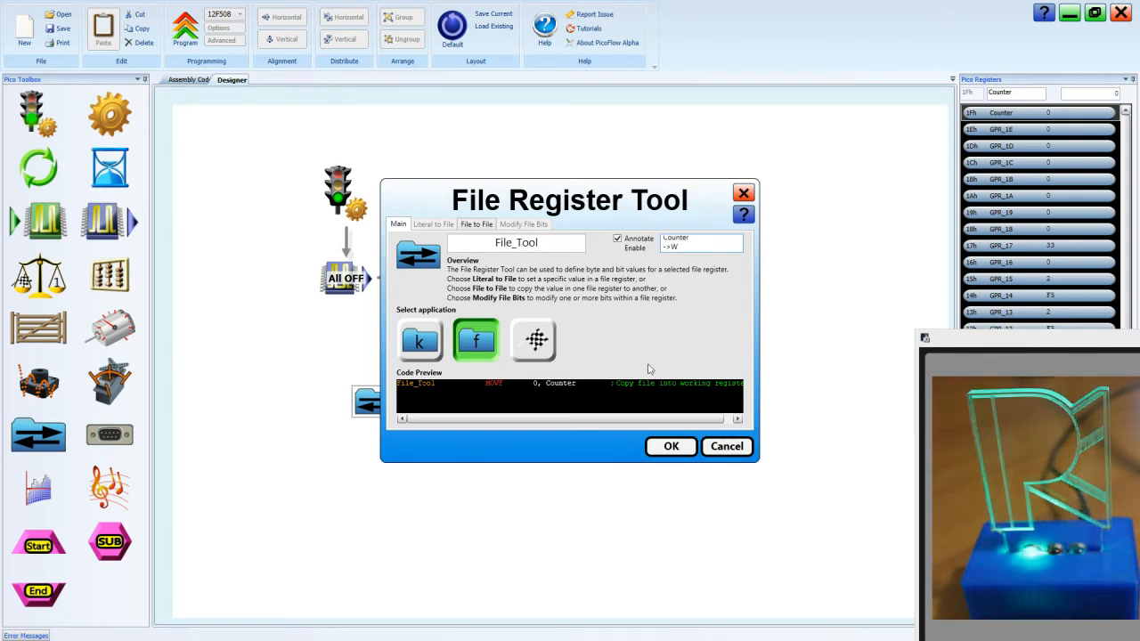
left_click(670, 445)
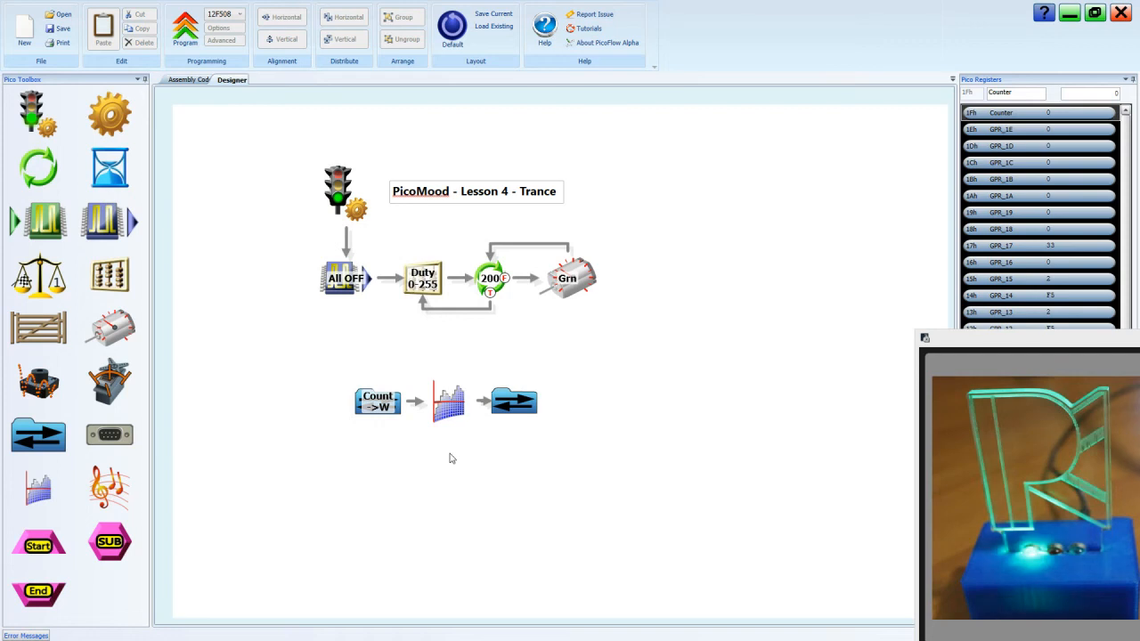
mouse_move(406, 321)
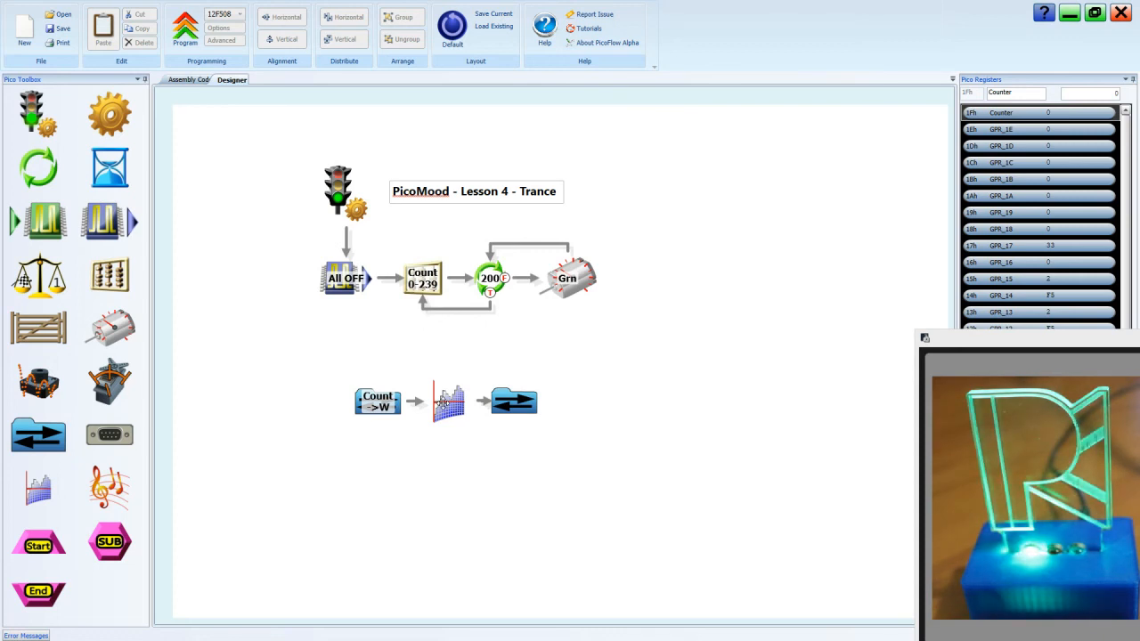
Reopen the sine lookup block's settings after the Count 239 edit
double_click(449, 401)
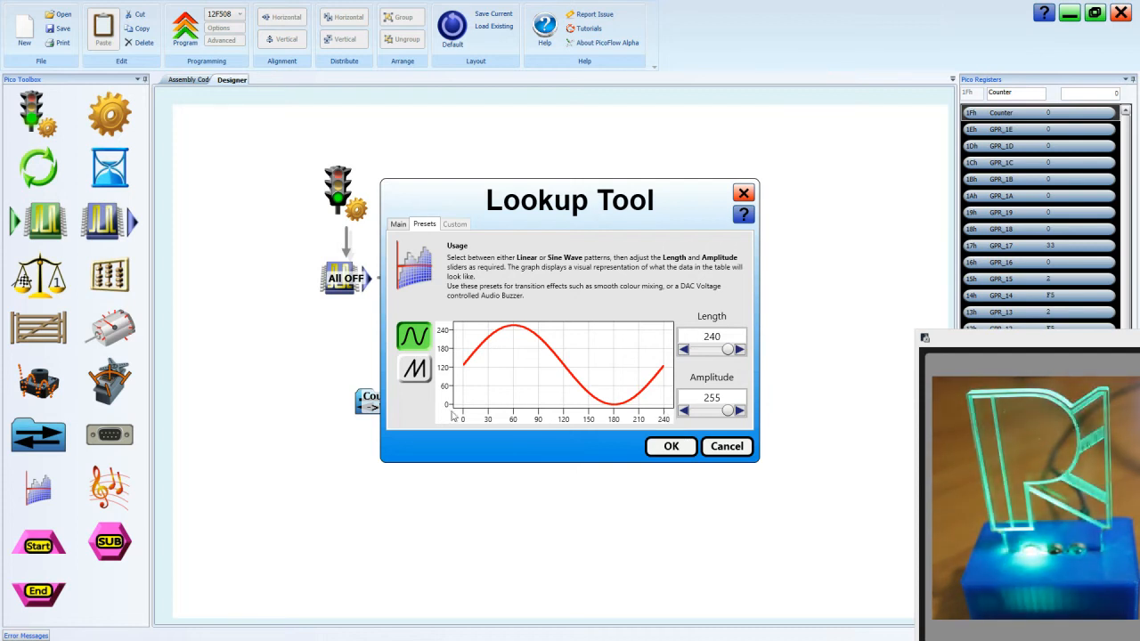
mouse_move(659, 417)
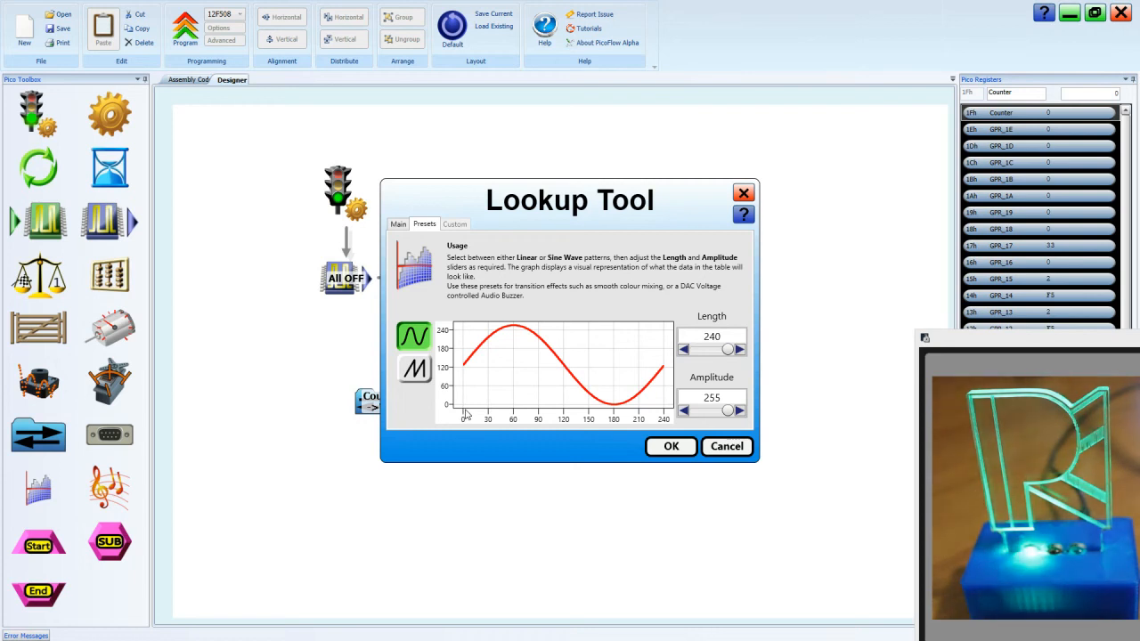
mouse_move(467, 367)
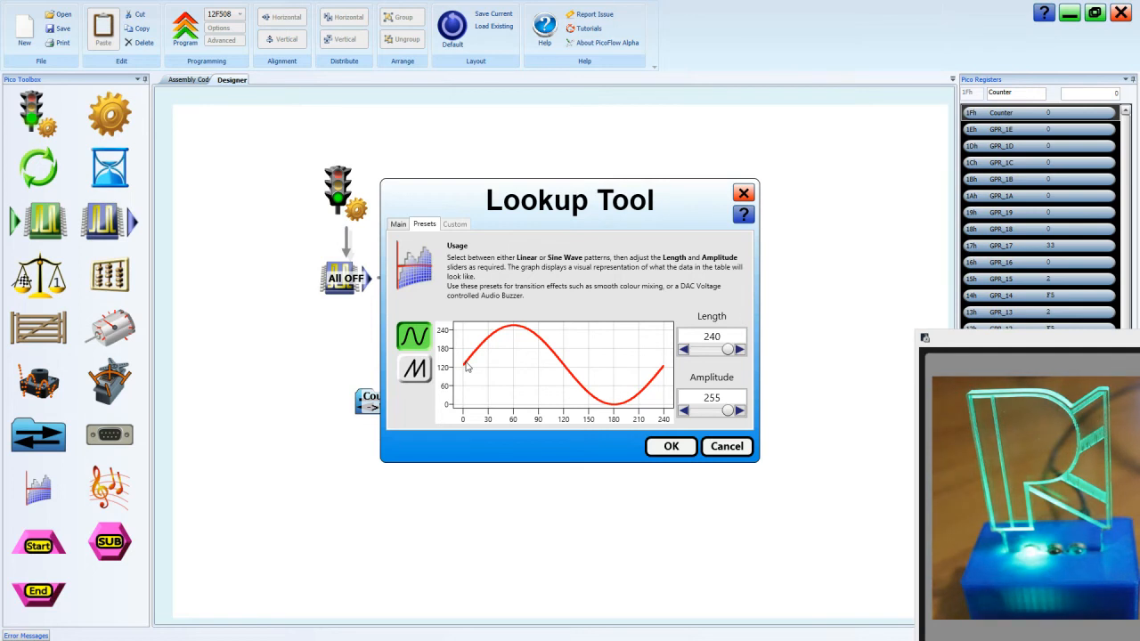
mouse_move(472, 356)
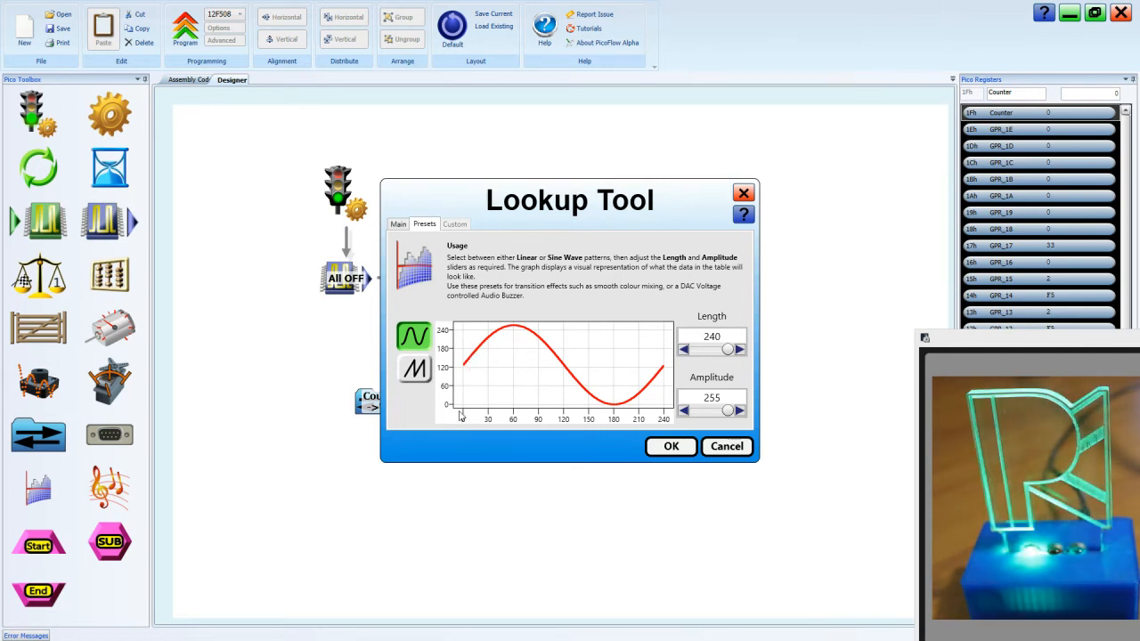
mouse_move(503, 414)
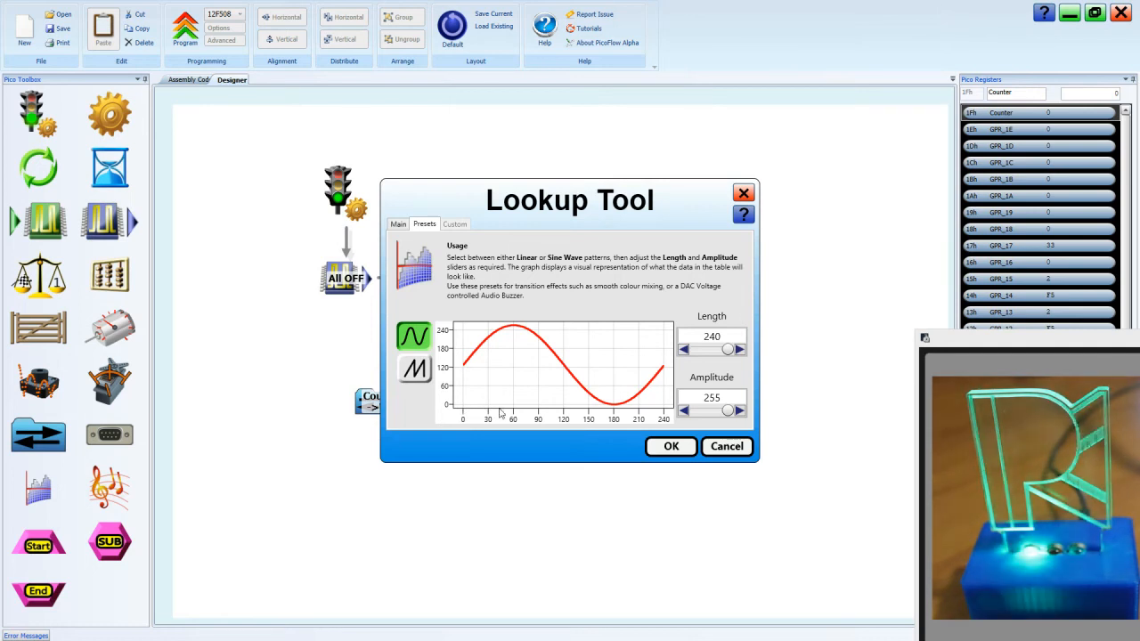
mouse_move(520, 363)
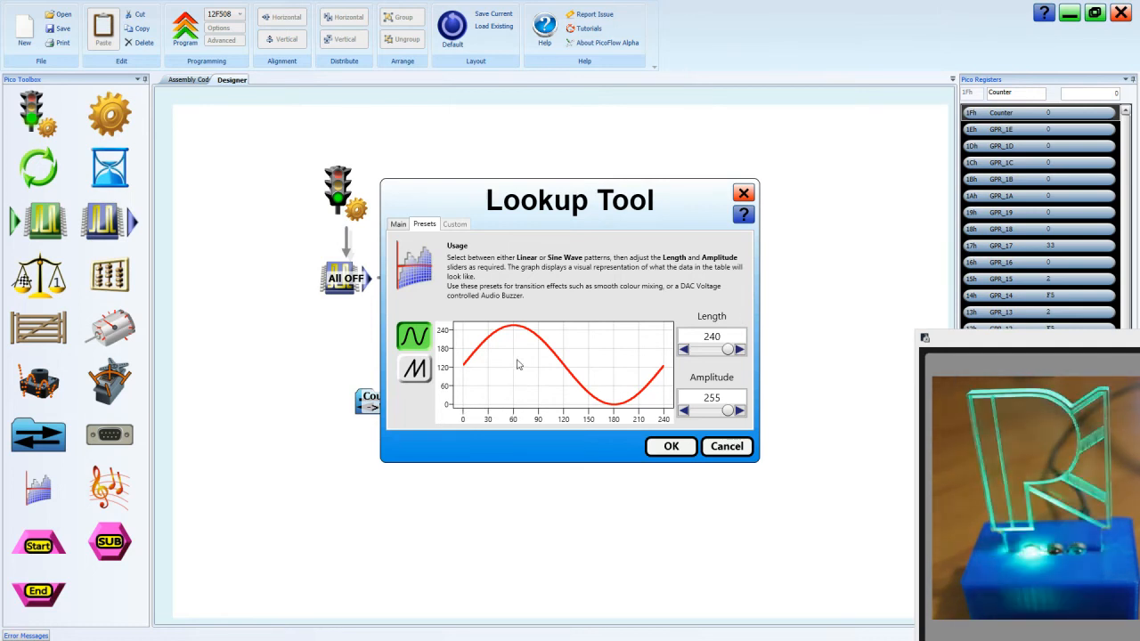
mouse_move(513, 408)
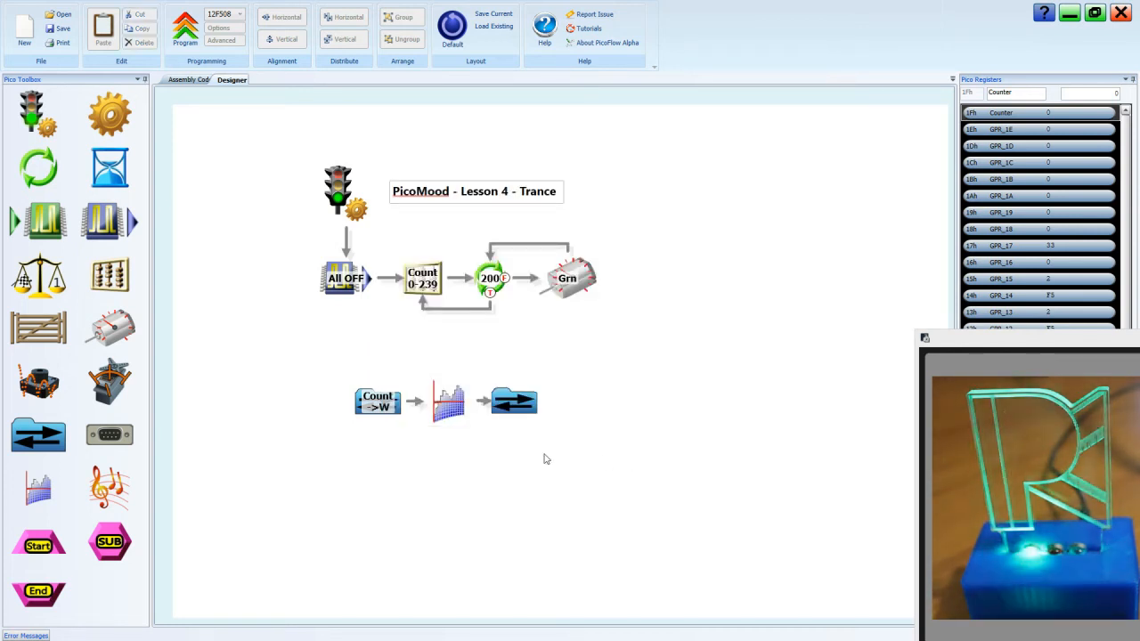
Select the copy block following the 240-step sine lookup
left_click(513, 401)
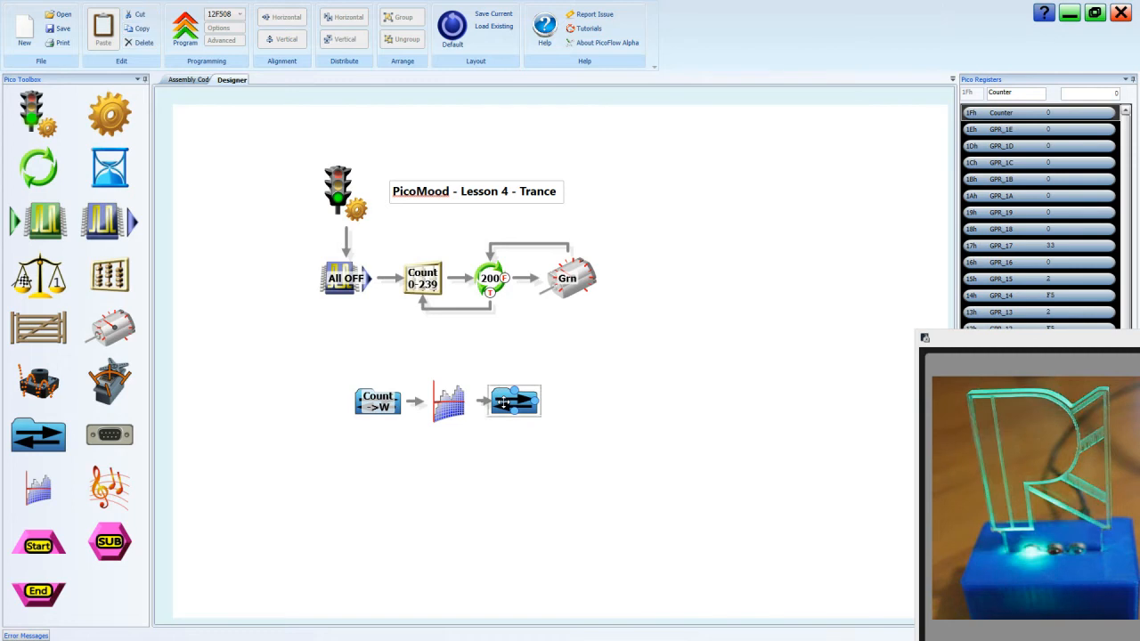
Set the last block to copy W into a file register renamed Duty
double_click(513, 400)
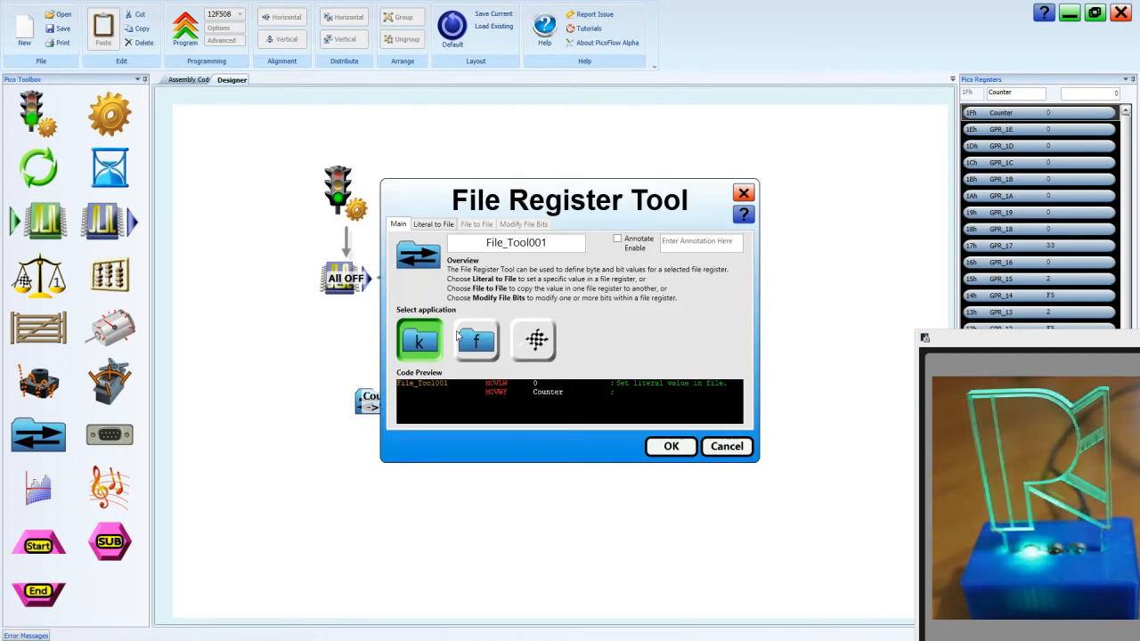
left_click(478, 340)
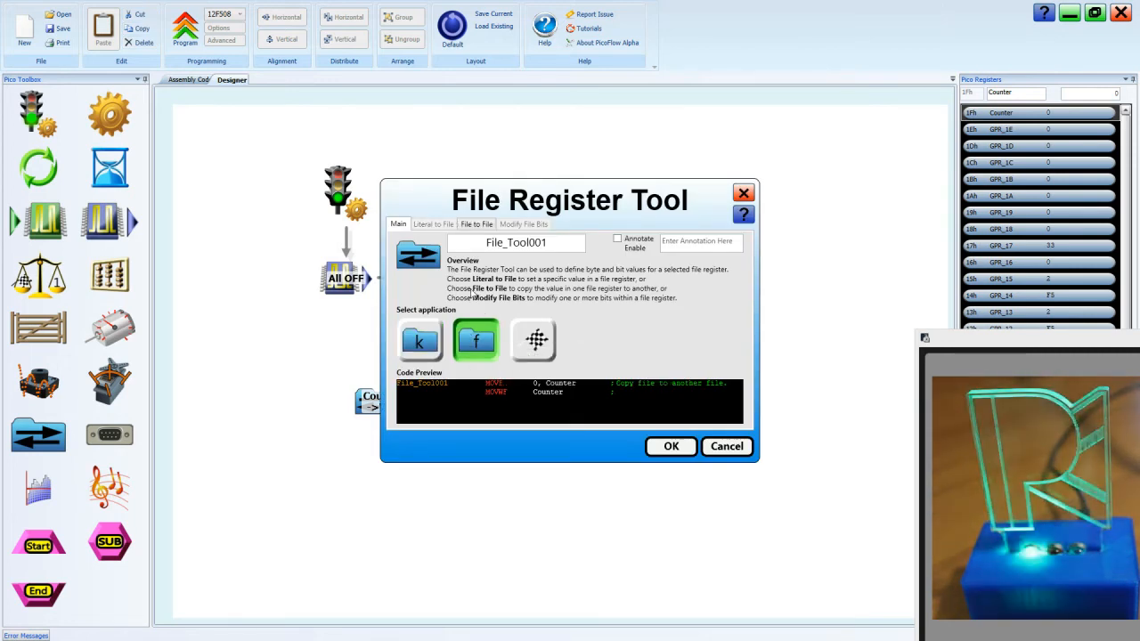
left_click(478, 224)
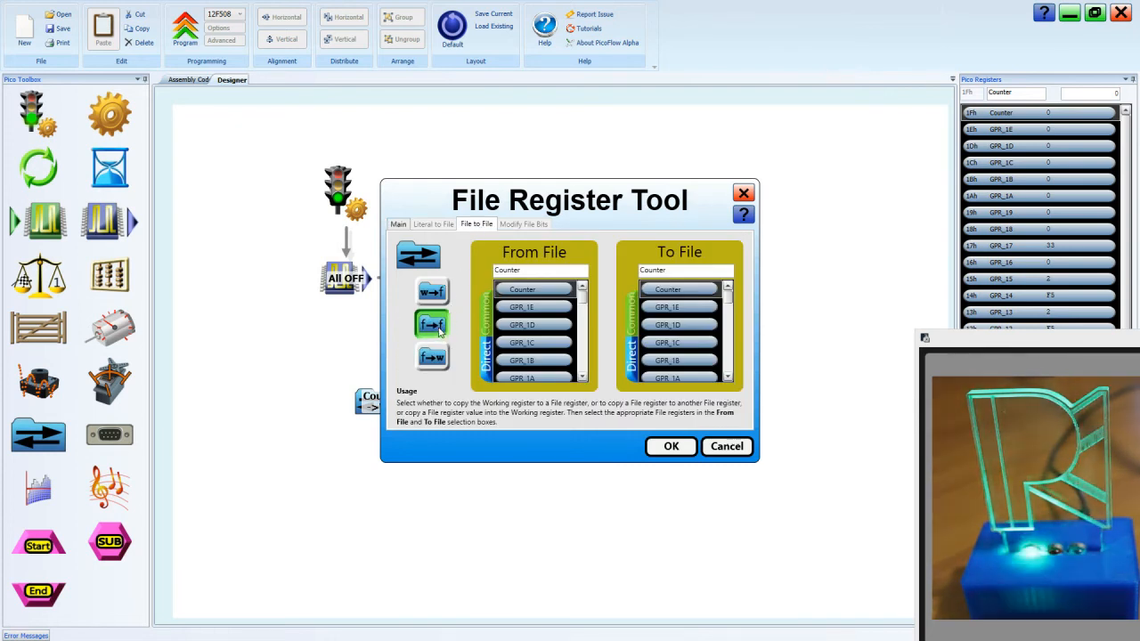
left_click(431, 292)
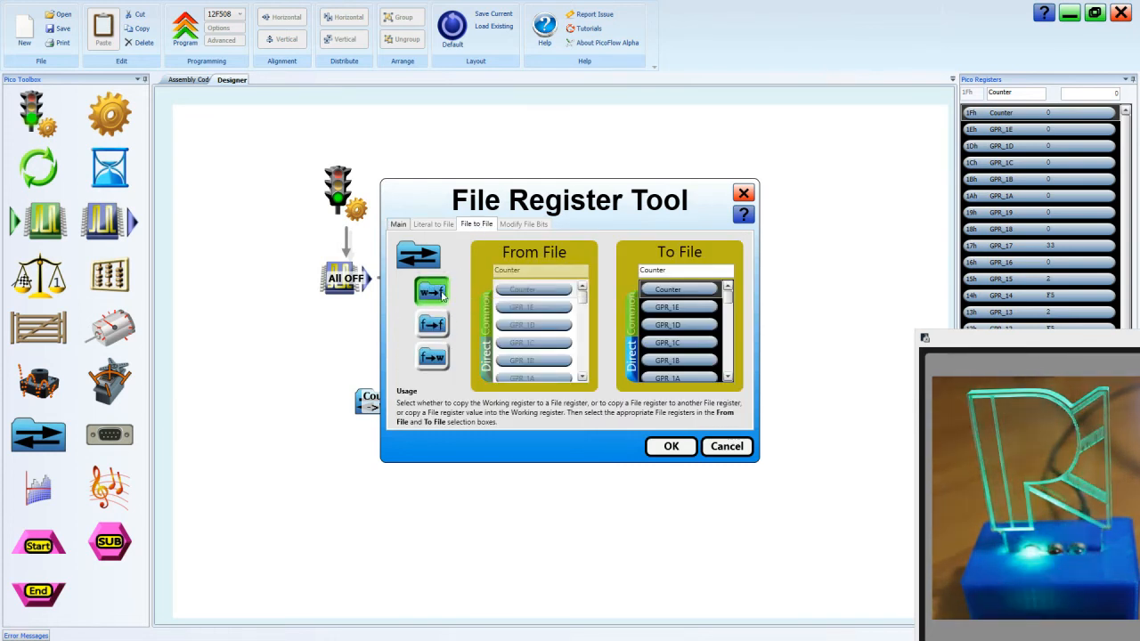
left_click(681, 306)
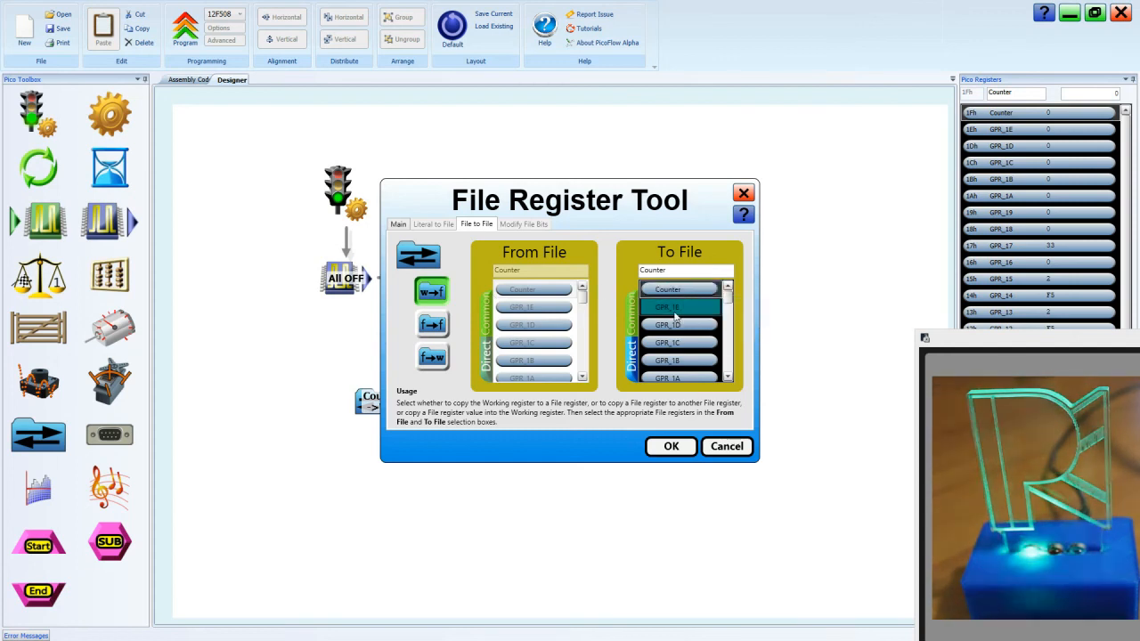
left_click(666, 307)
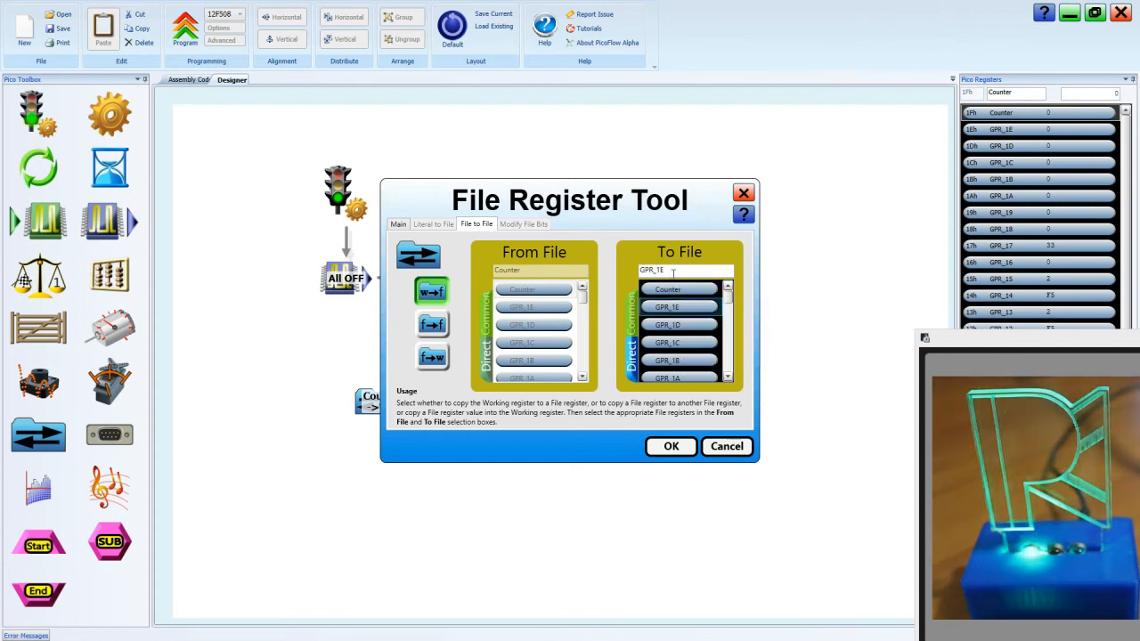
left_click(679, 306)
type("Duty")
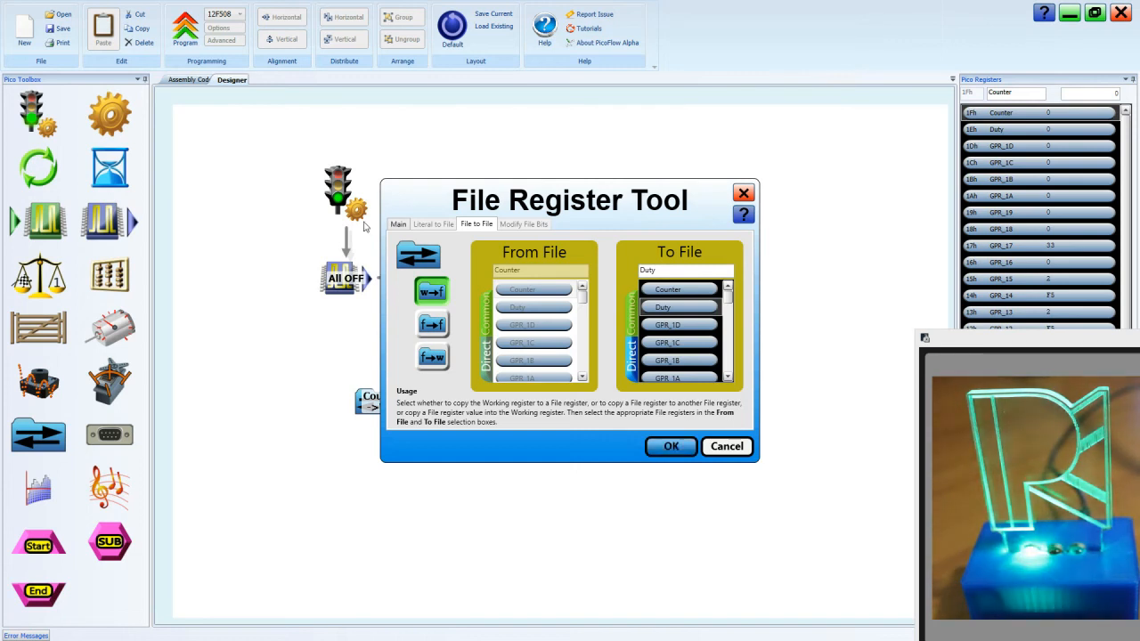
Annotate the block 'W->Duty' and confirm its settings
left_click(399, 224)
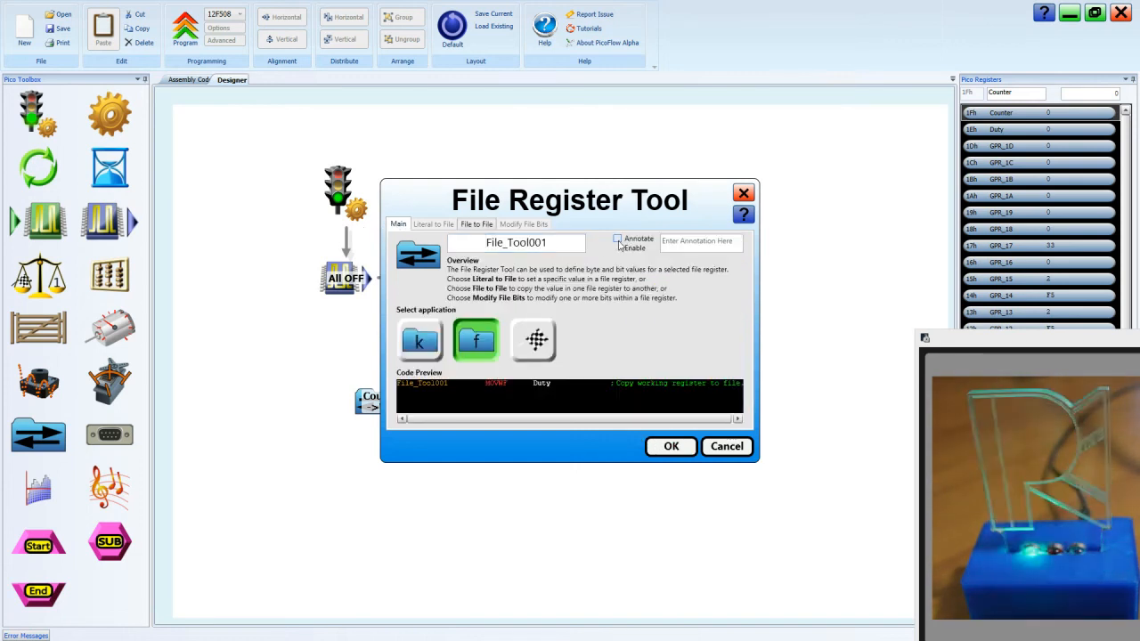
left_click(616, 239)
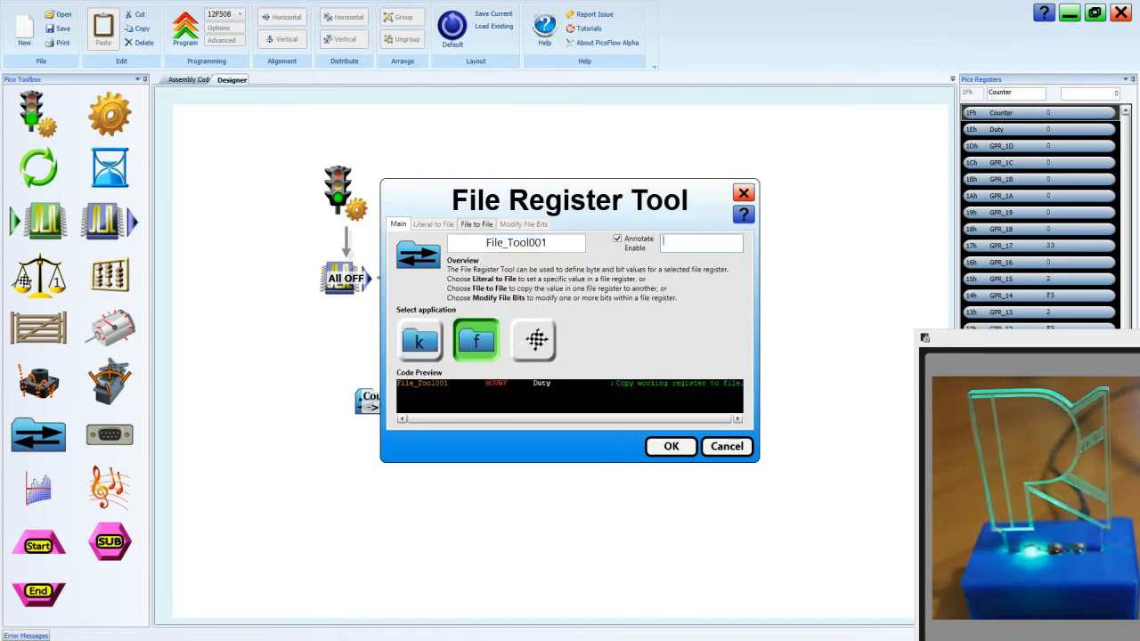
type("W->")
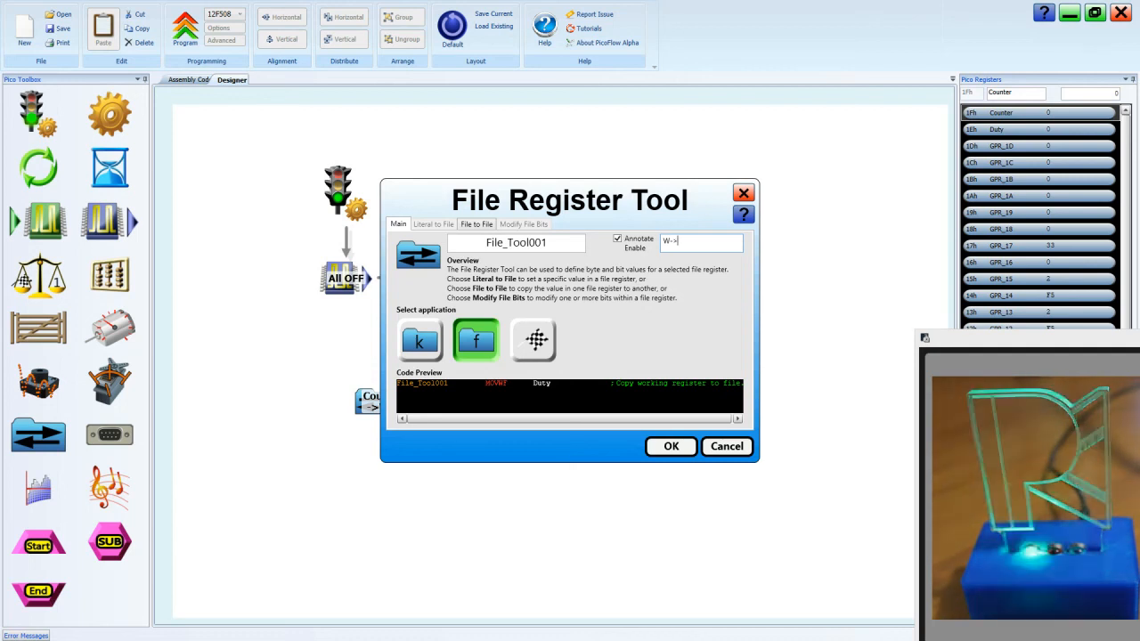
type("Duty")
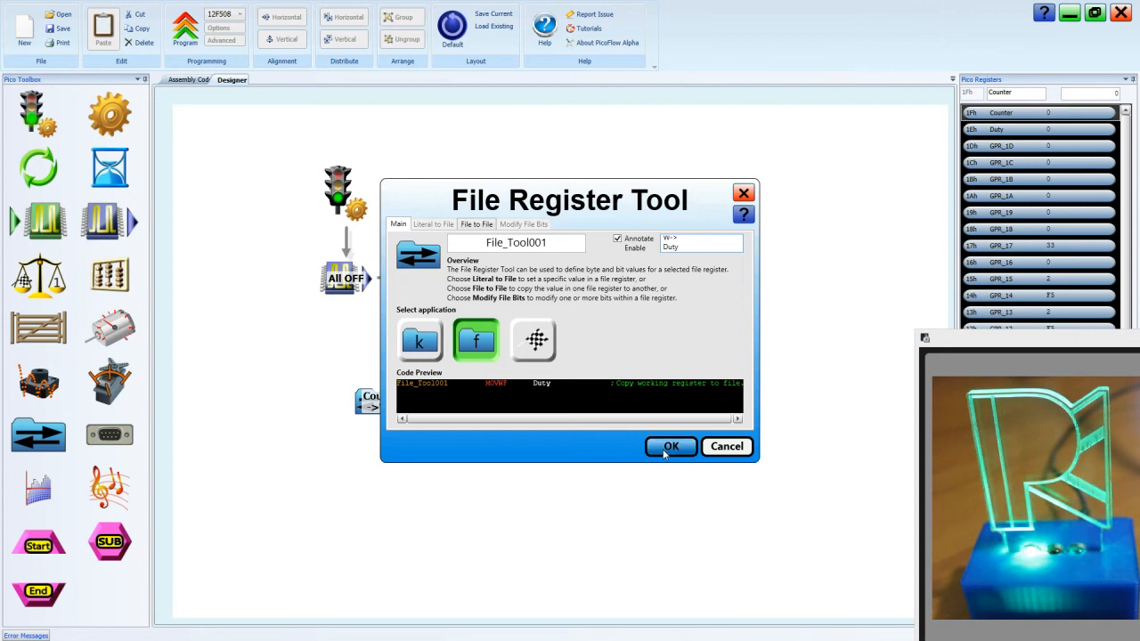
left_click(670, 445)
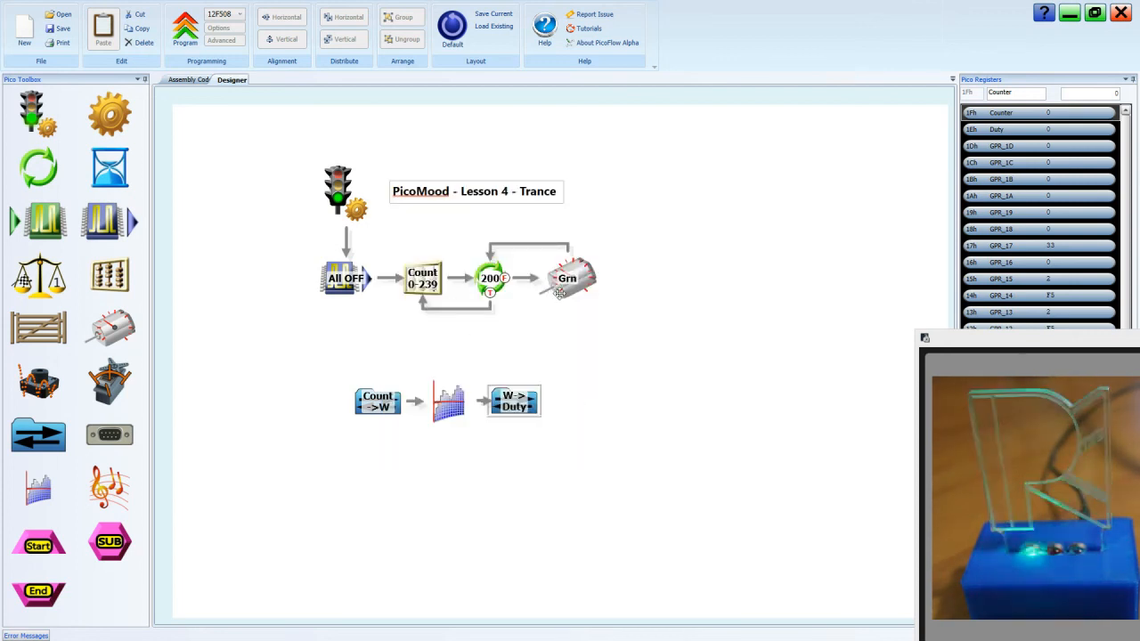
Make the green motor block read its speed value from the Duty register
left_click(567, 278)
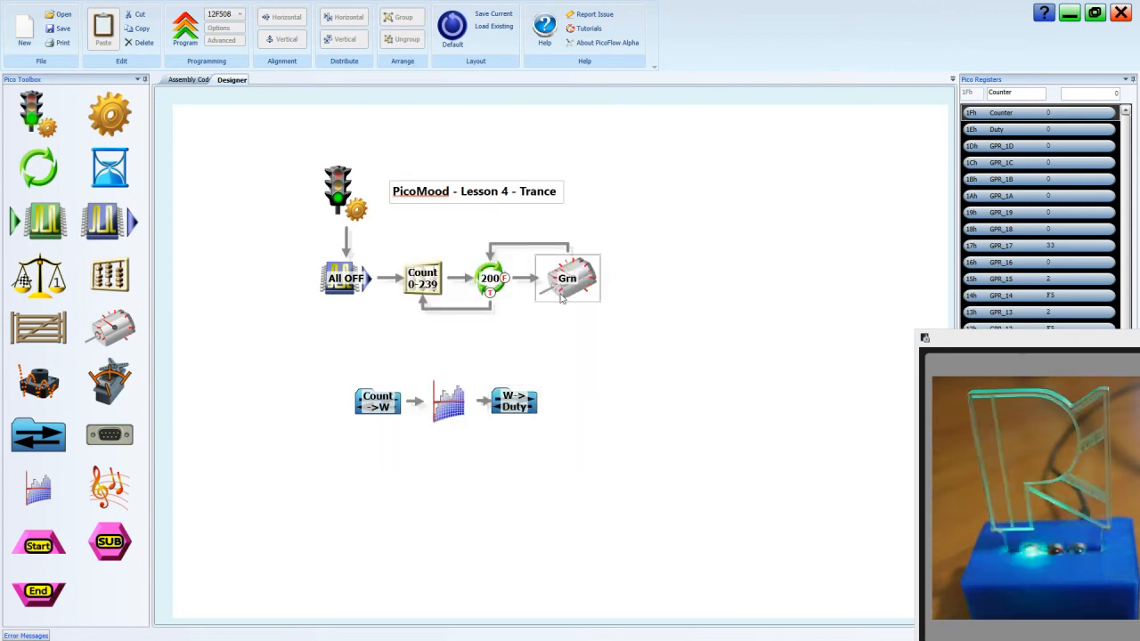
double_click(566, 277)
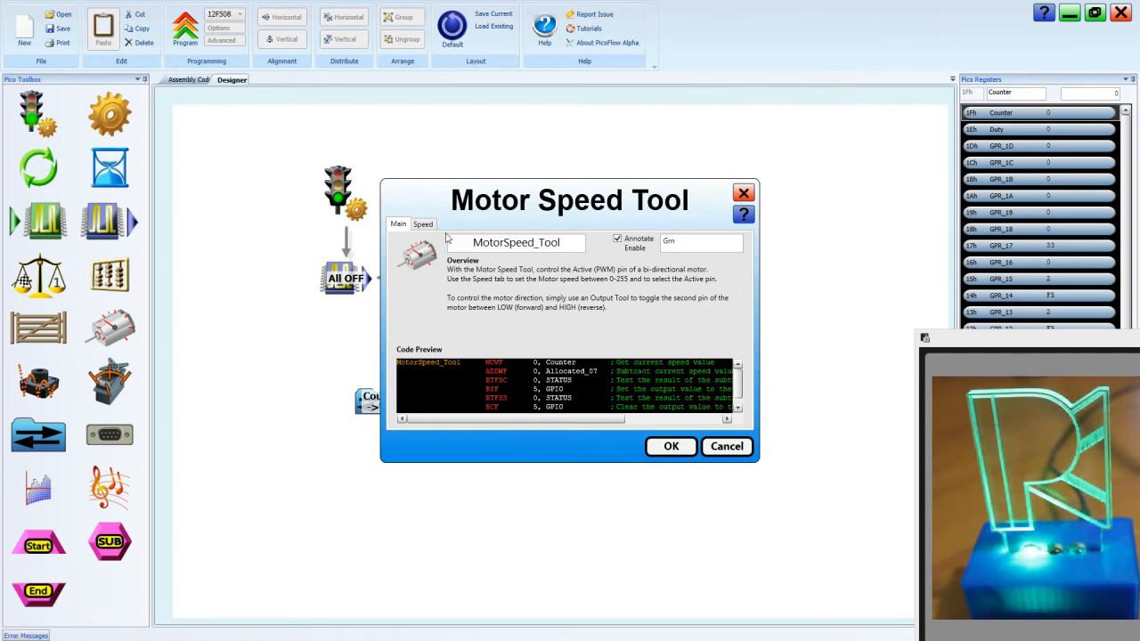
left_click(424, 224)
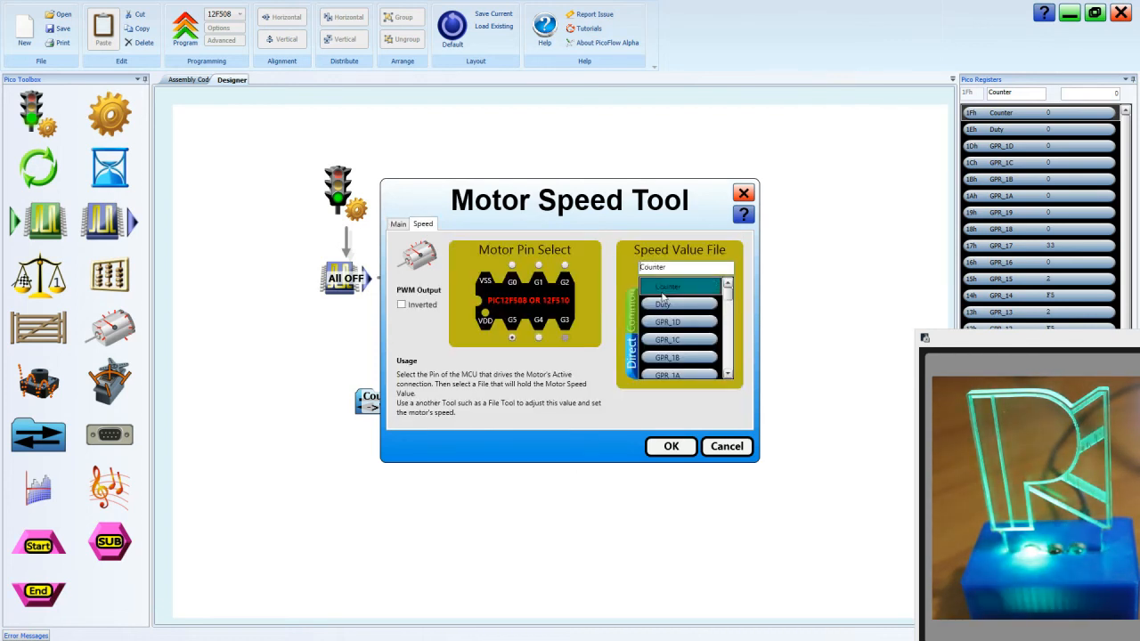
left_click(663, 303)
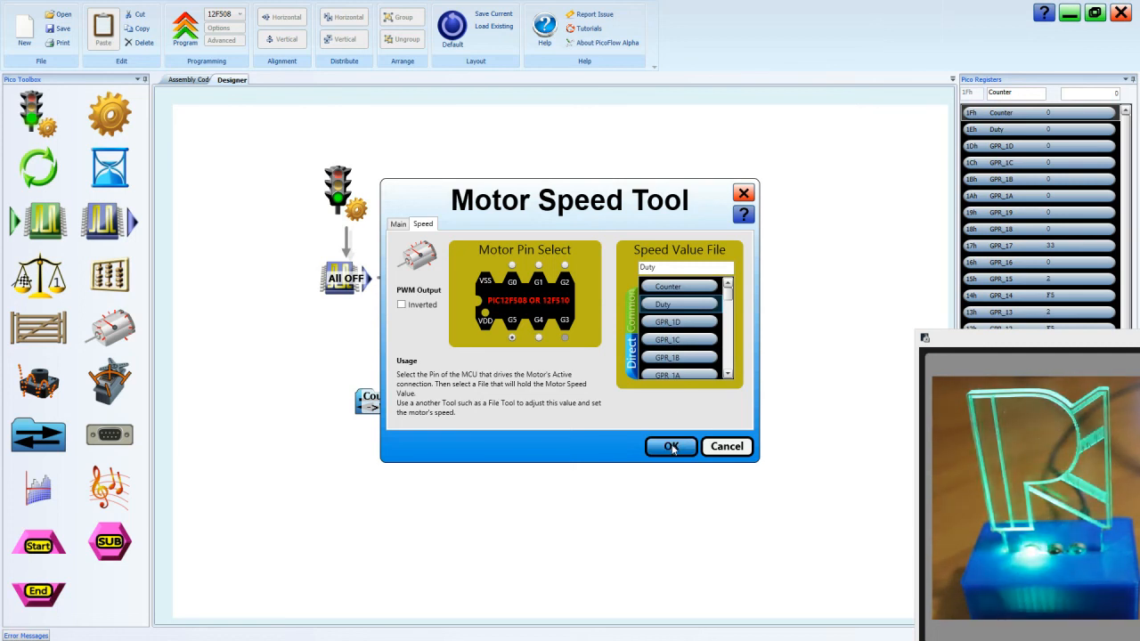
left_click(670, 445)
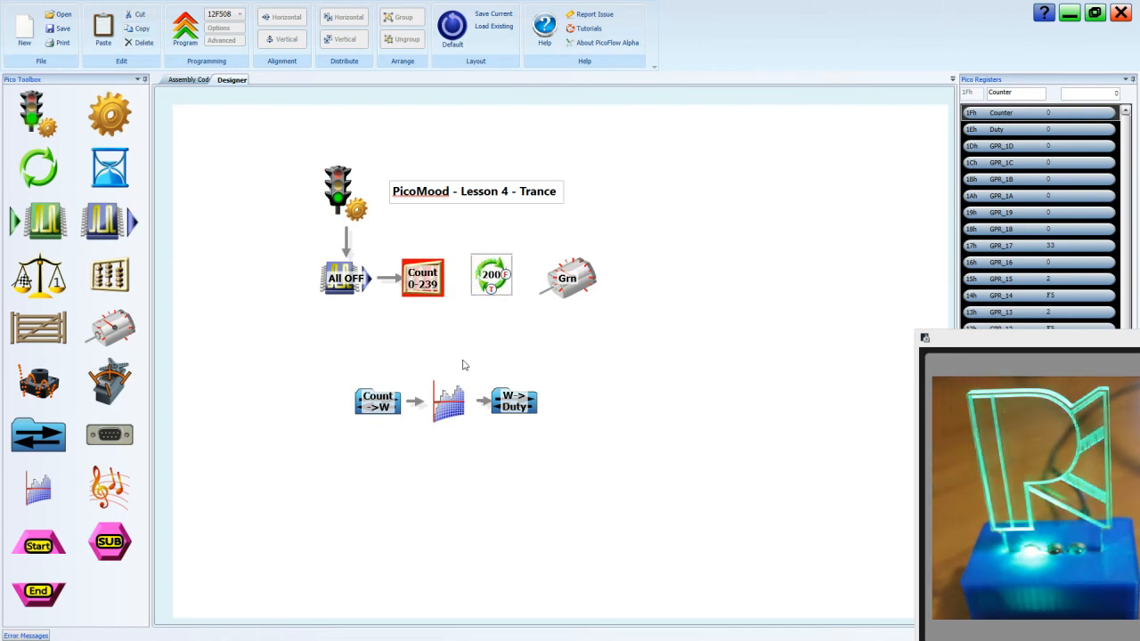
Drag the counter and remaining blocks into one row after All OFF
left_click(422, 278)
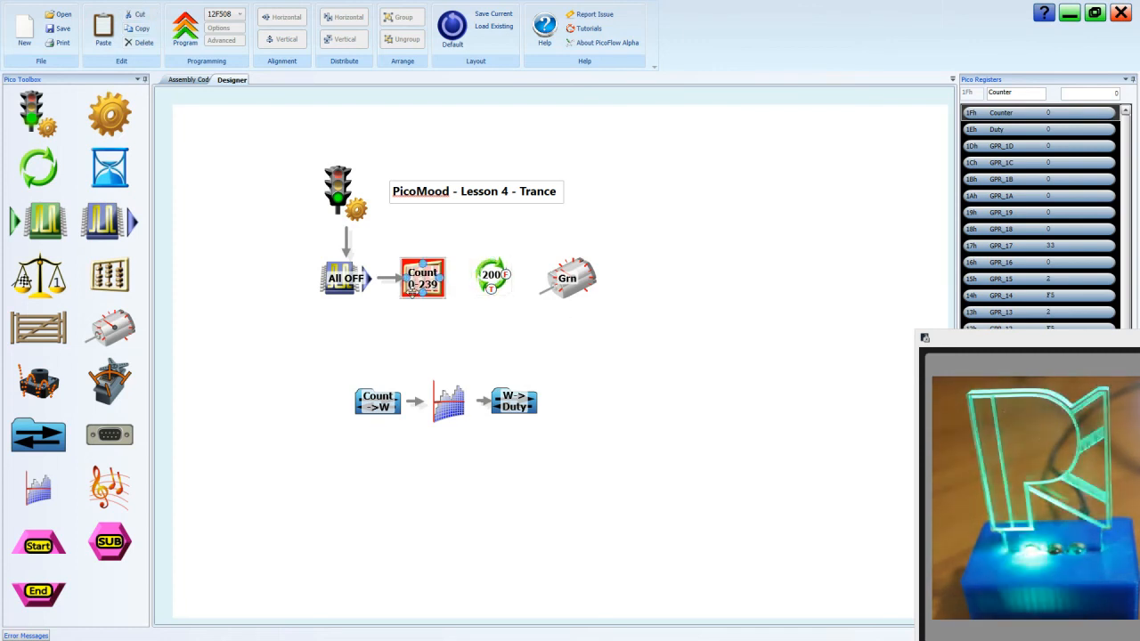
left_click(345, 278)
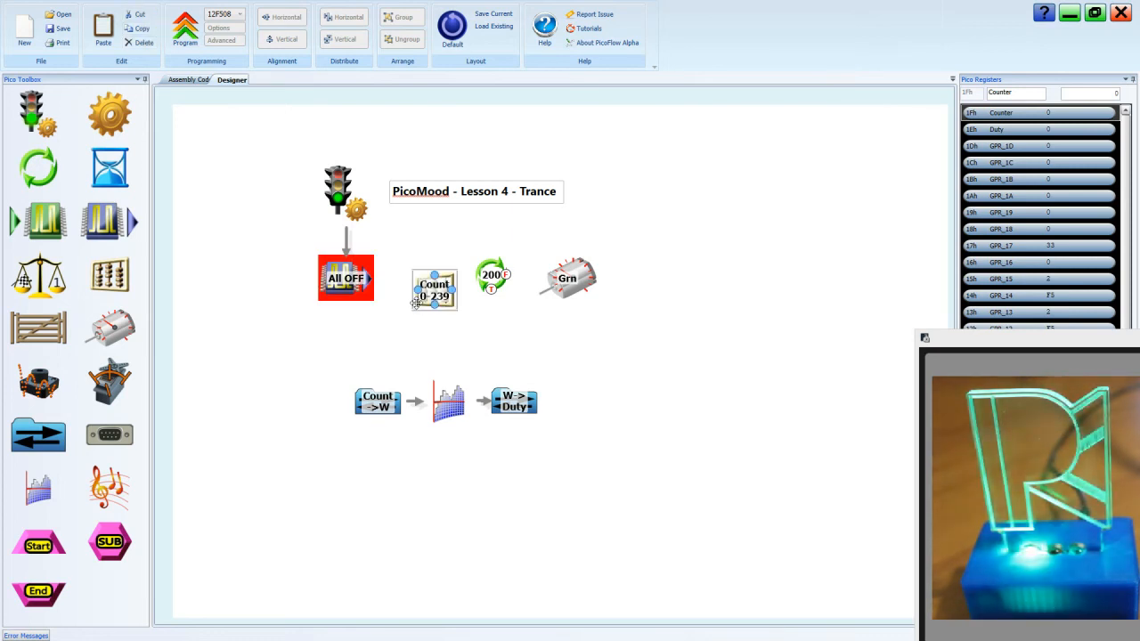
left_click_drag(435, 289, 602, 278)
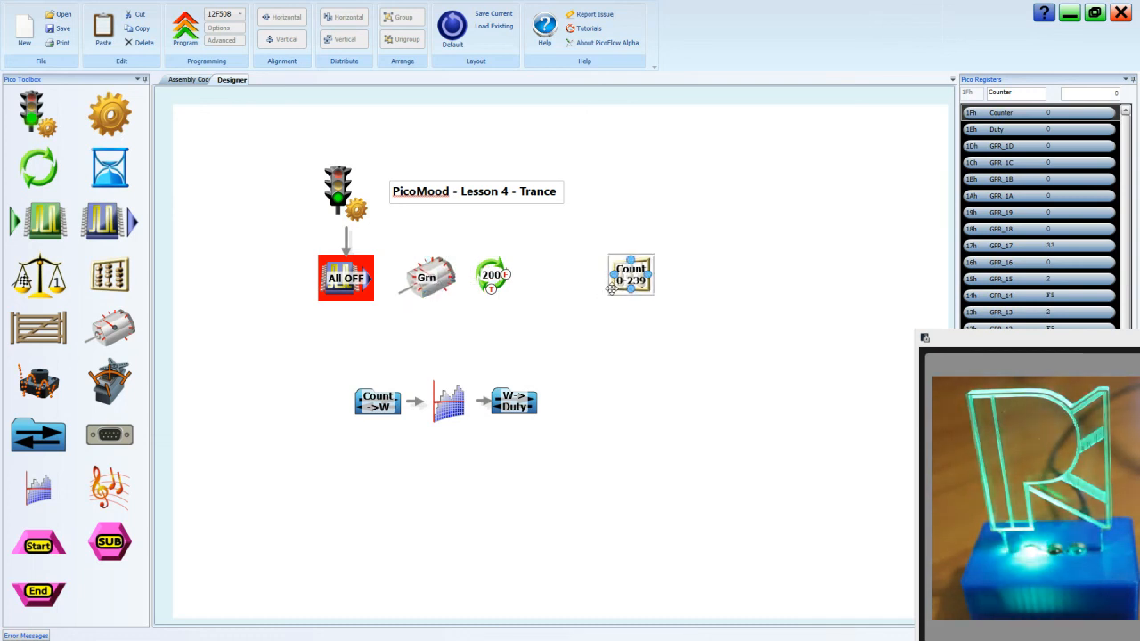
left_click_drag(631, 274, 547, 274)
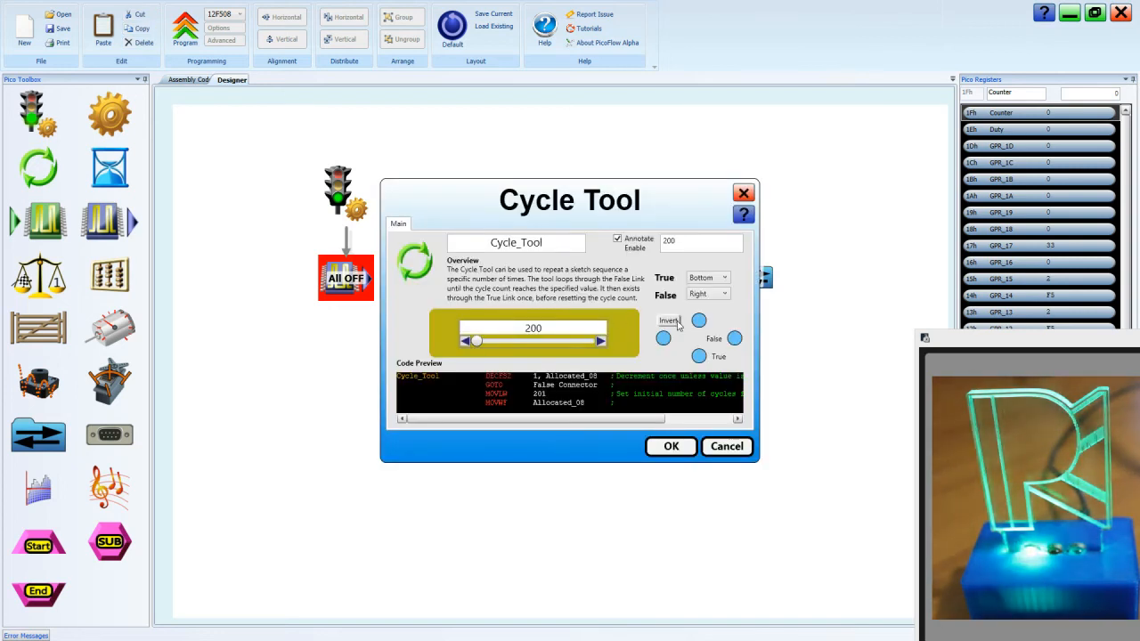
Invert the cycle loop's True/False exits and confirm
left_click(668, 320)
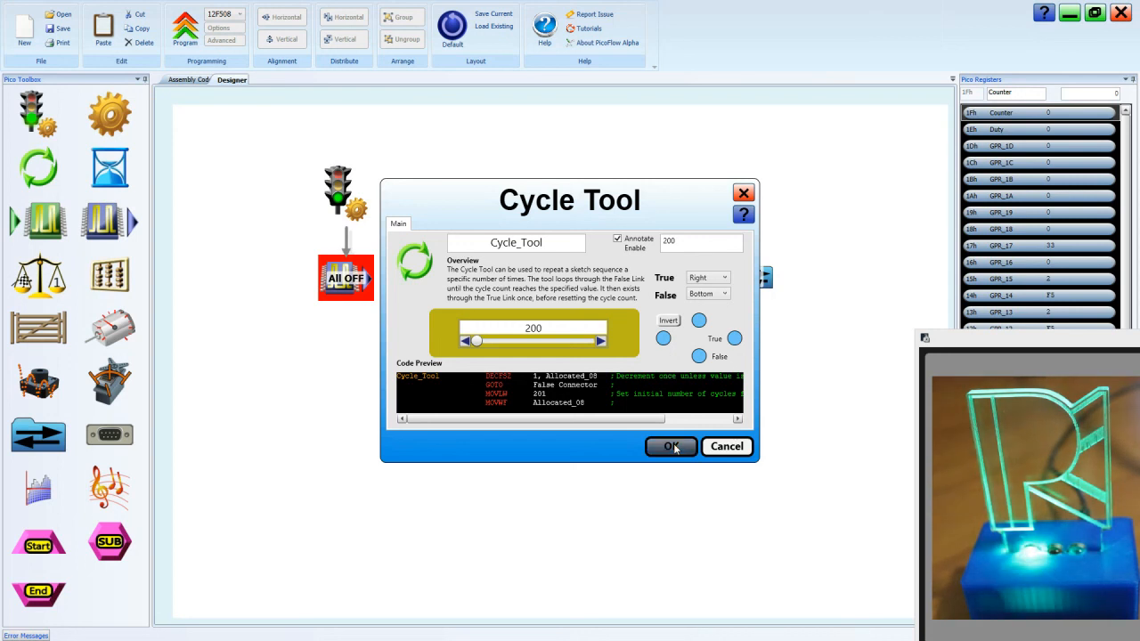
left_click(670, 445)
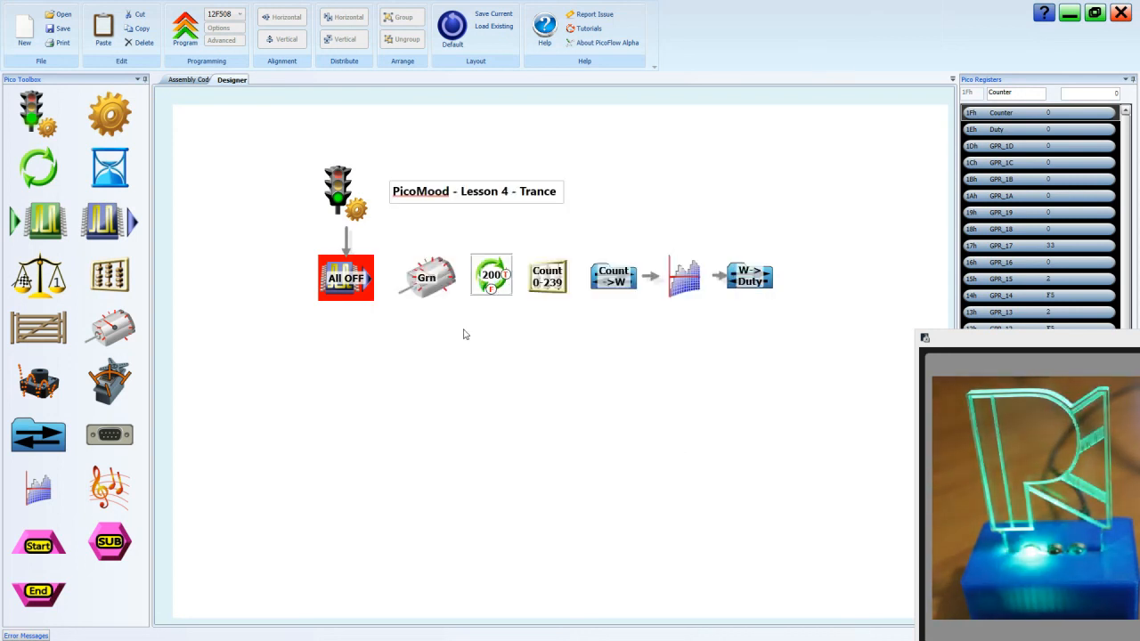
Link All OFF to the green motor block, the motor to the loop and counter, and route the loop back to the motor
left_click(346, 278)
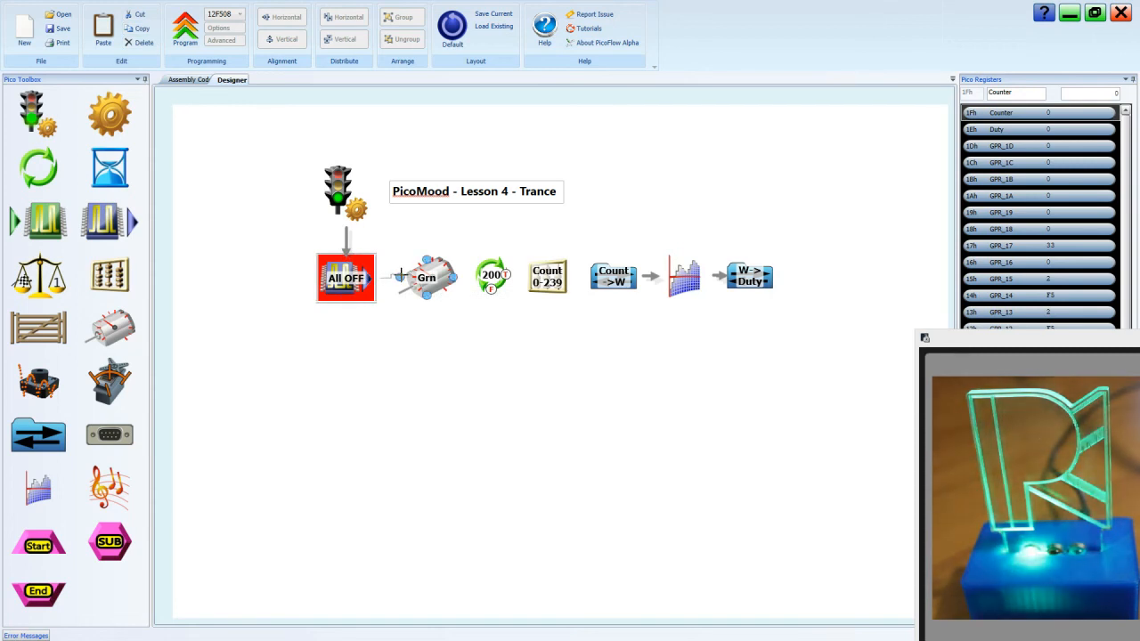
left_click(426, 278)
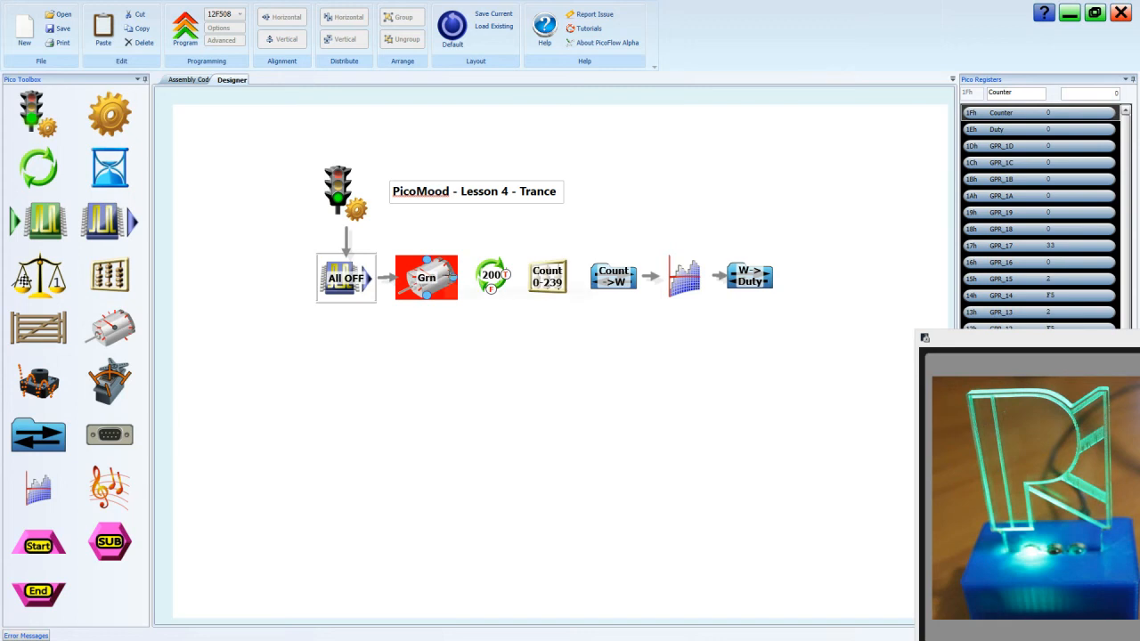
left_click(426, 278)
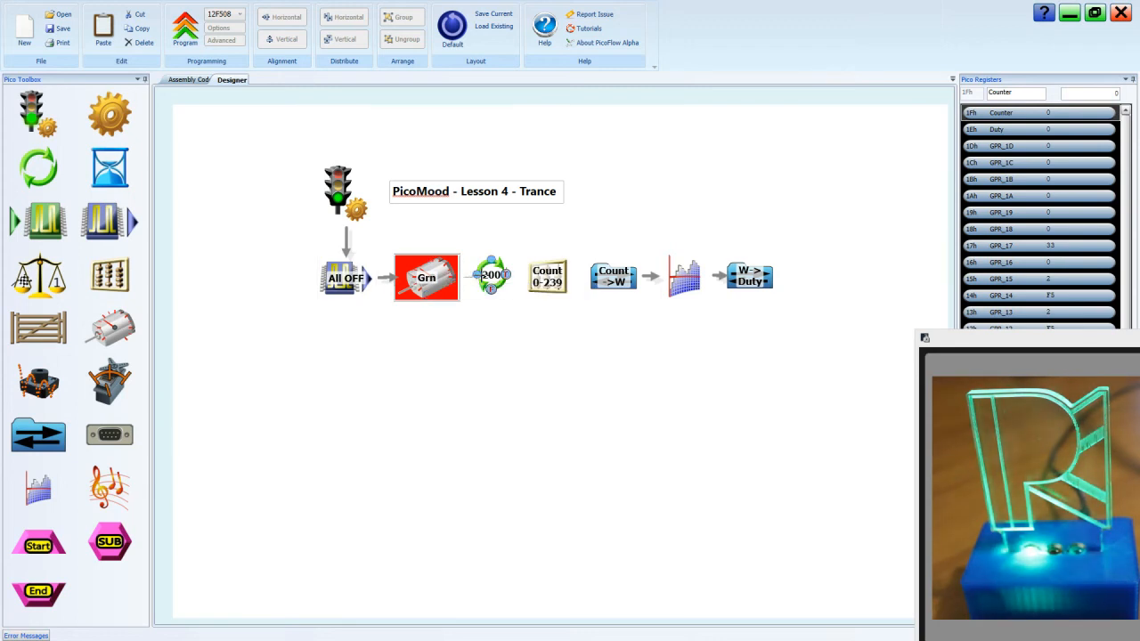
left_click(491, 275)
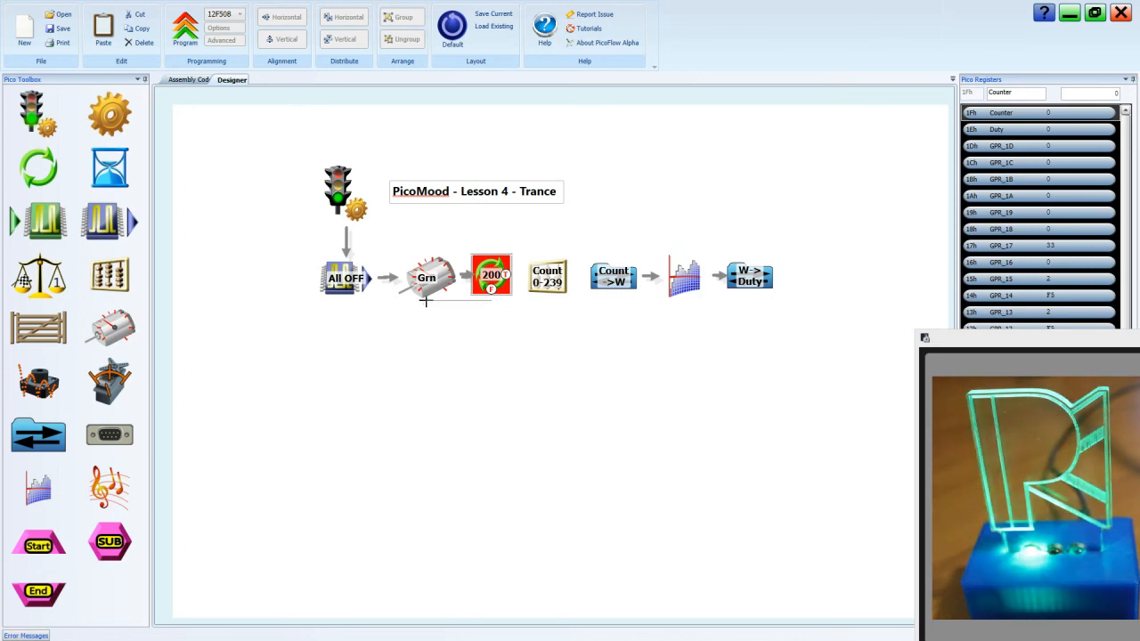
left_click(491, 274)
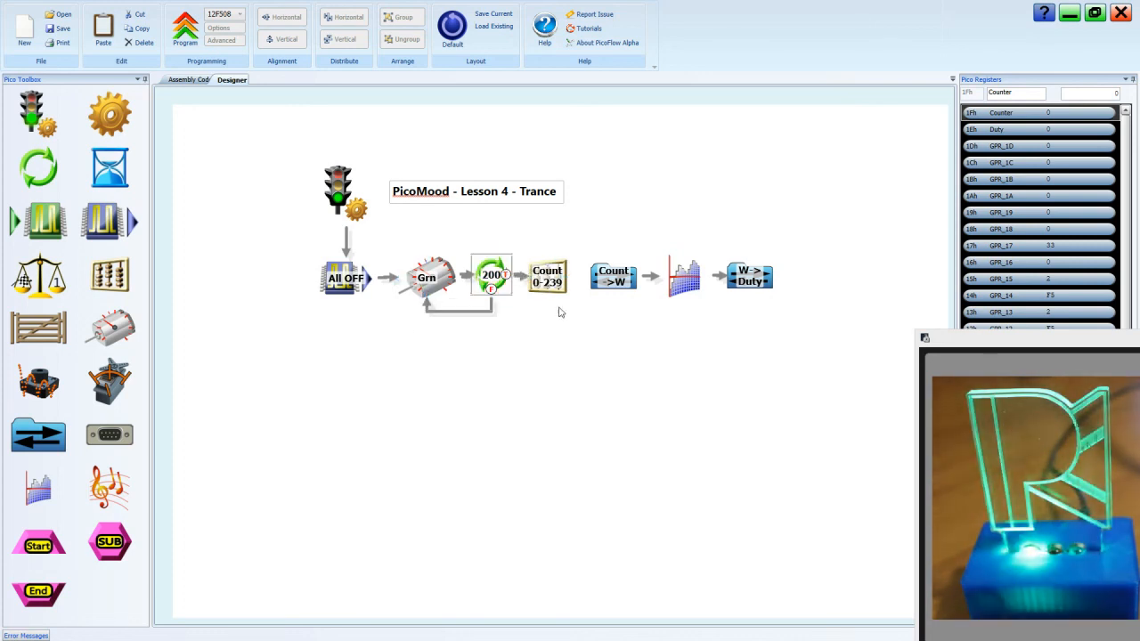
left_click(546, 276)
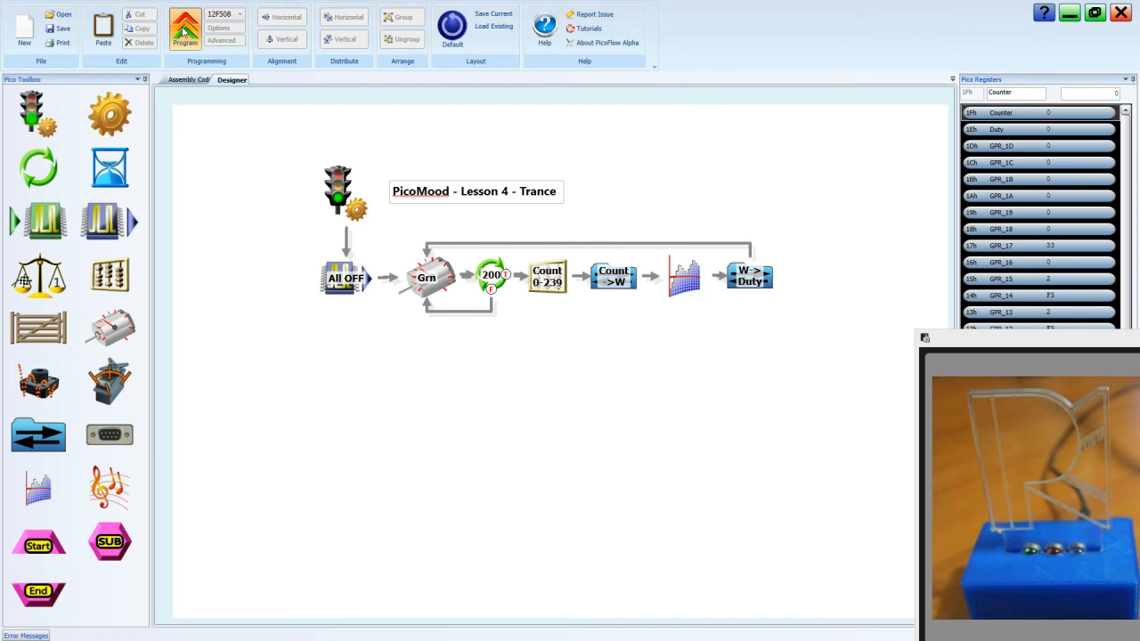
Select the Cycle loop block to reach its repeat-count settings
left_click(186, 28)
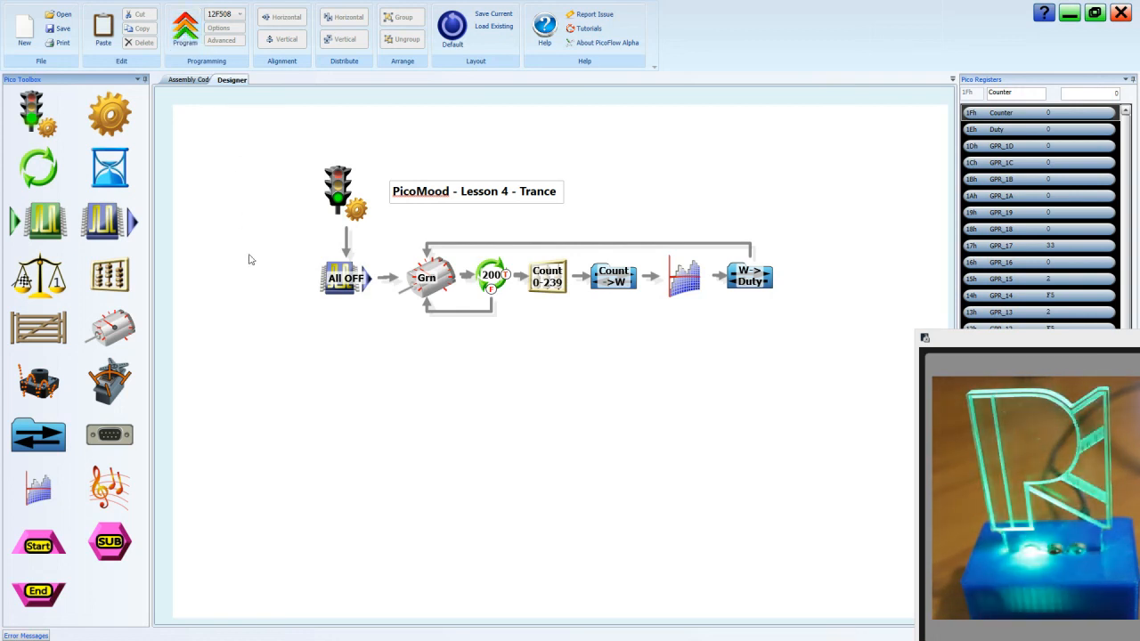
mouse_move(474, 292)
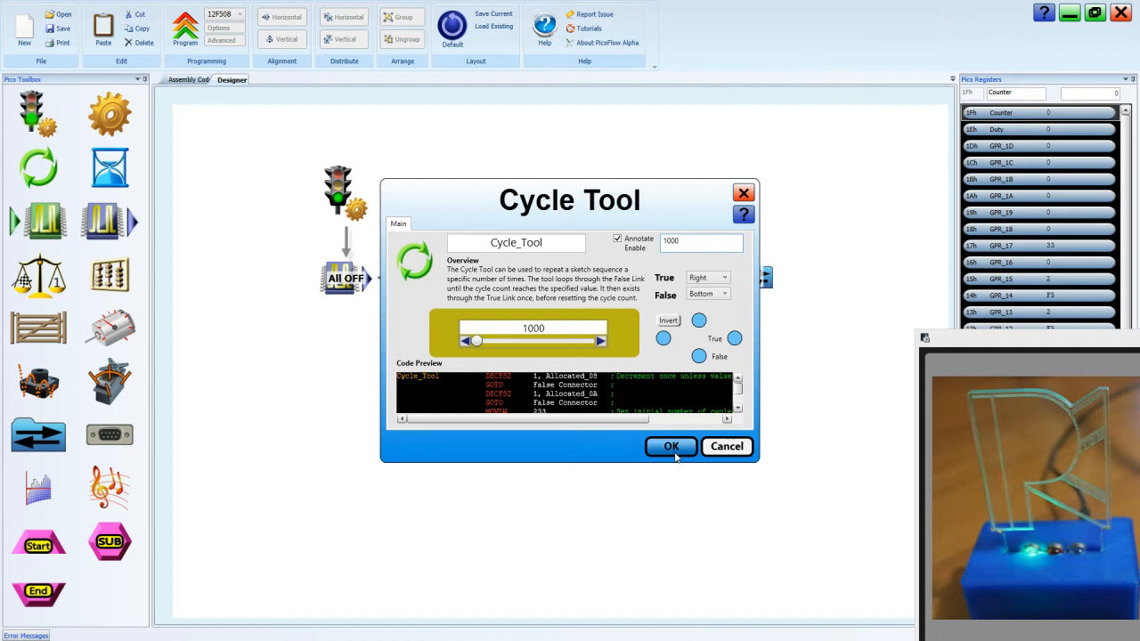
Confirm the 1000-cycle loop setting and select the blocks of the main row
left_click(670, 446)
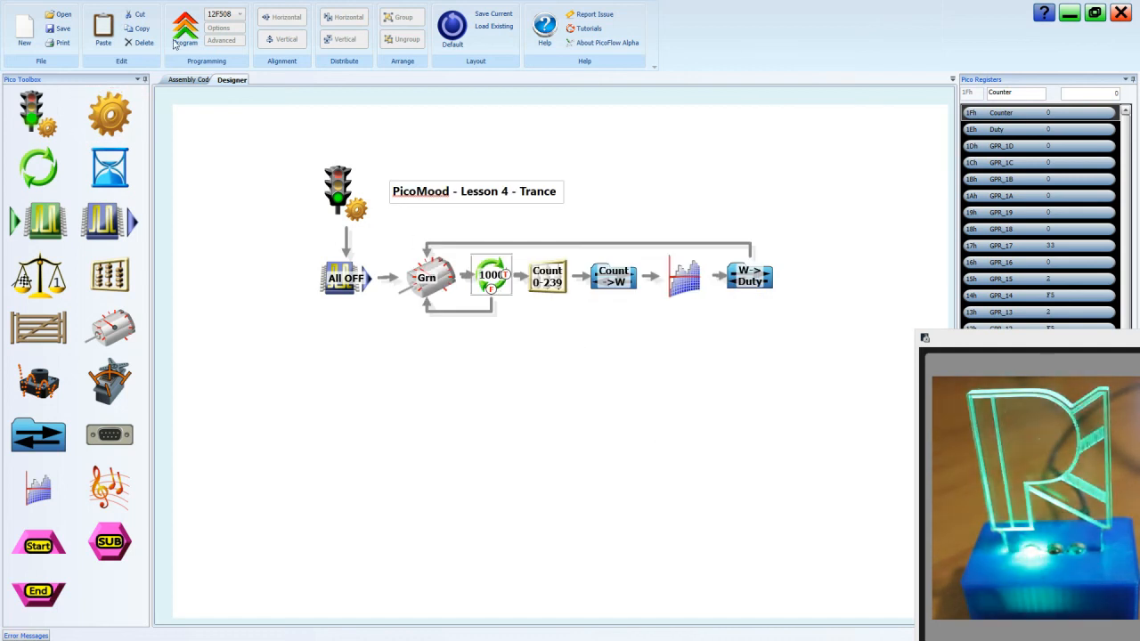
left_click(186, 29)
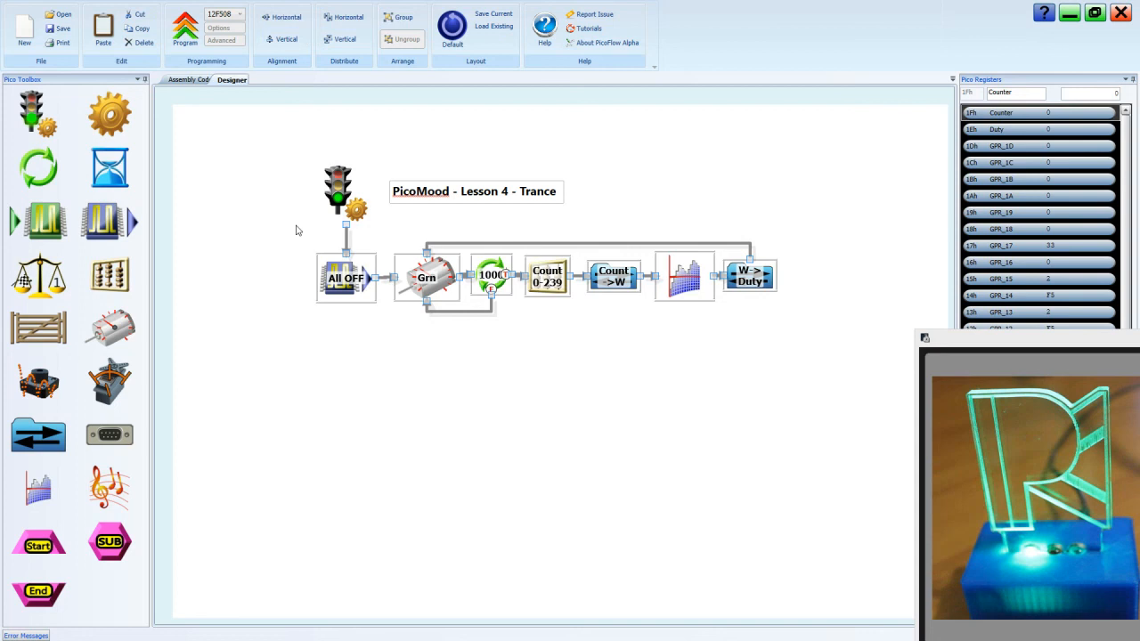
Align the selected row of blocks horizontally and distribute them with even spacing
left_click(344, 18)
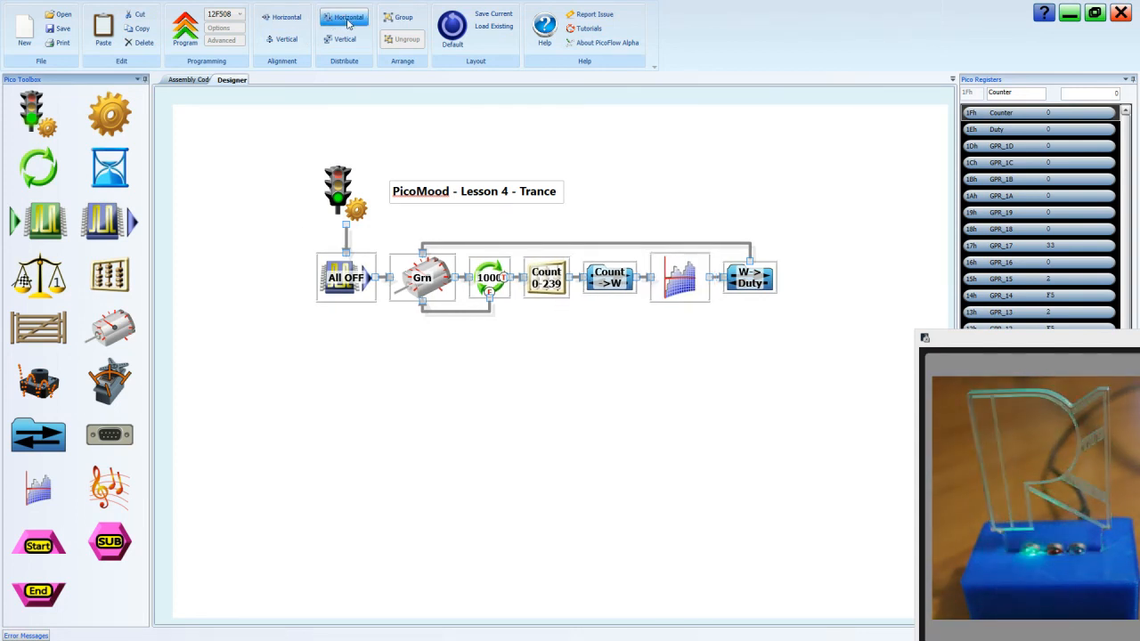
left_click(344, 18)
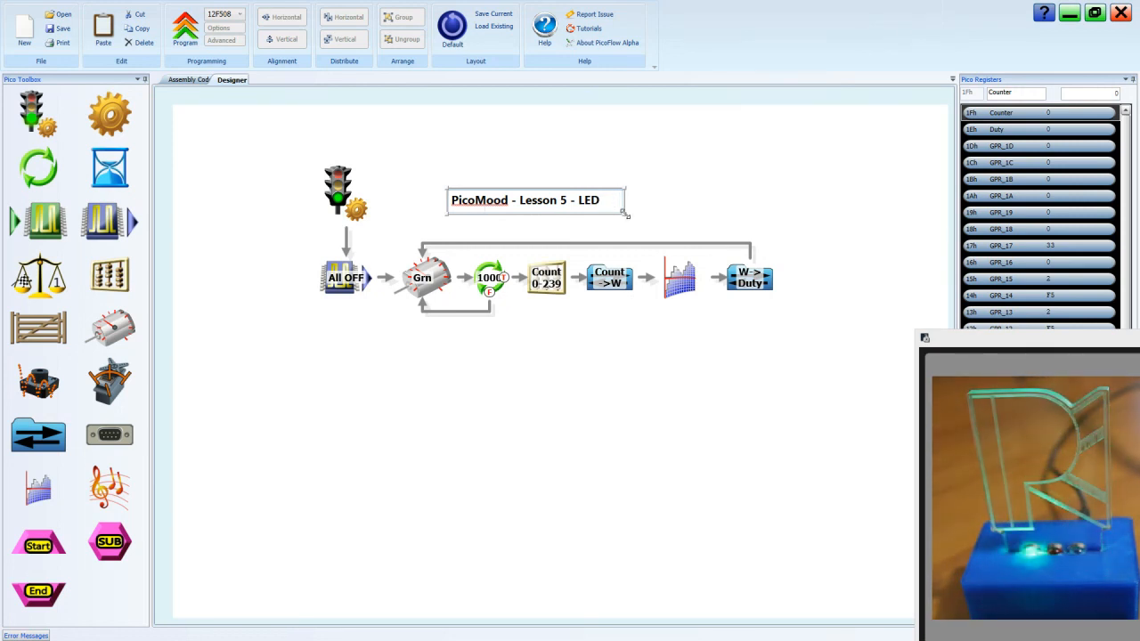
Append 'Waves' so the title reads 'PicoMood - Lesson 5 - LED Waves'
type("Waves")
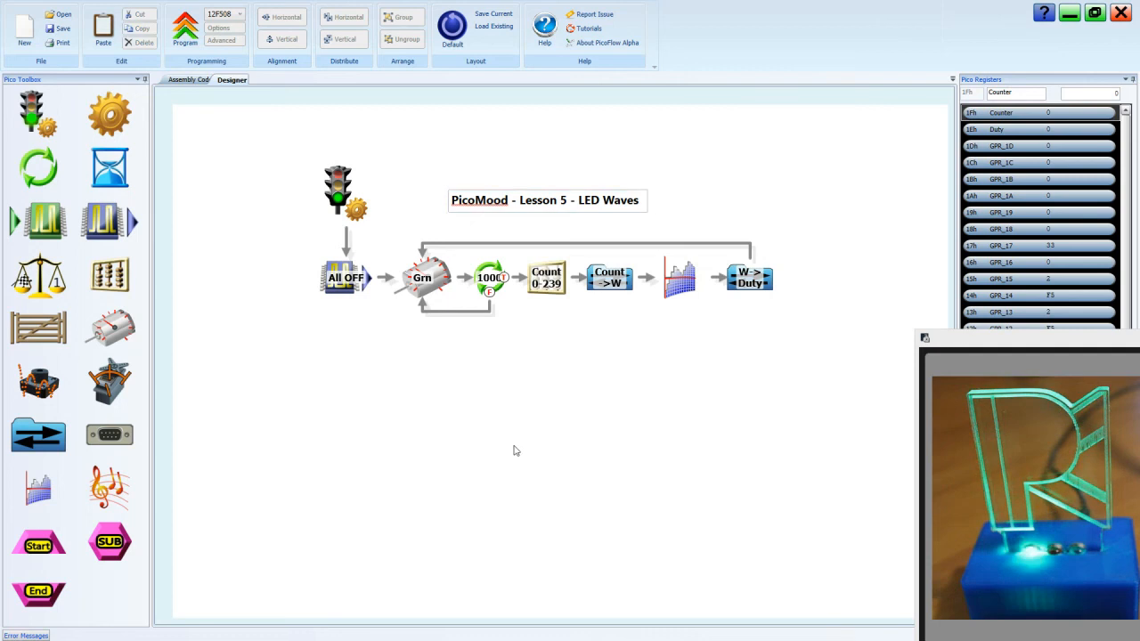